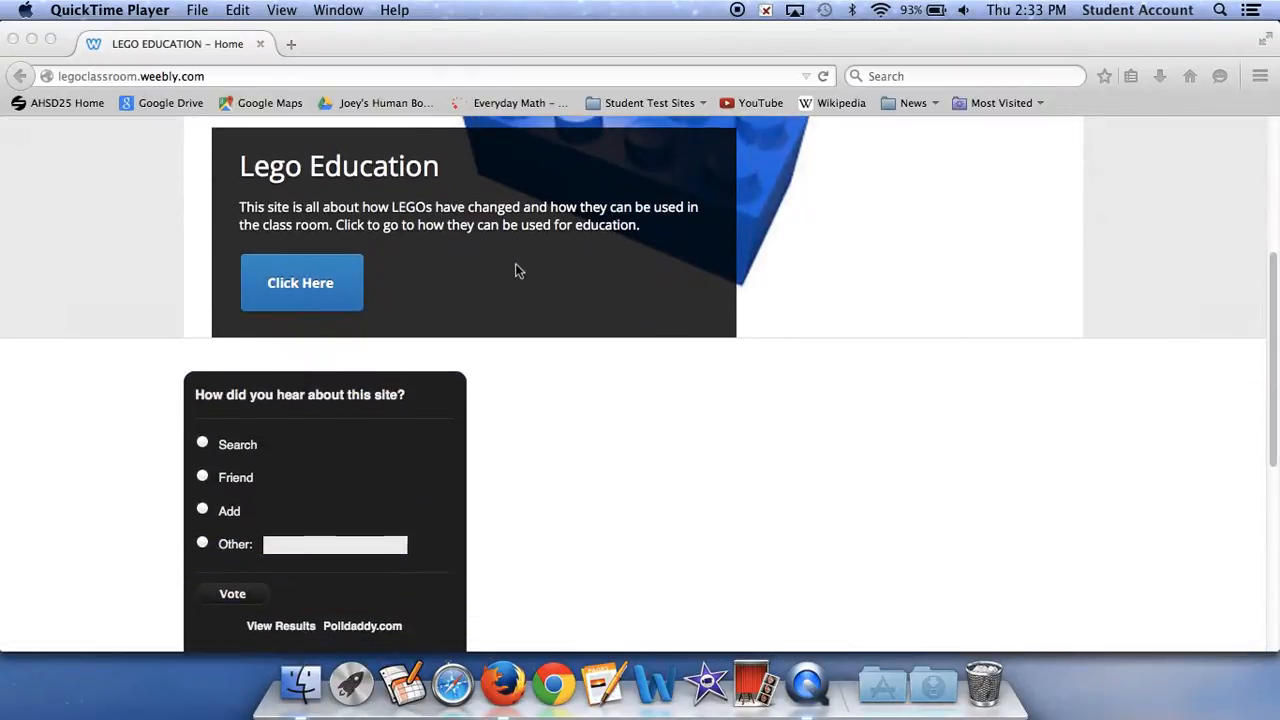
- Scroll the current page, then open and scroll the In the Classroom page
{"action": "scroll", "scroll_direction": "down", "scroll_amount": 3}
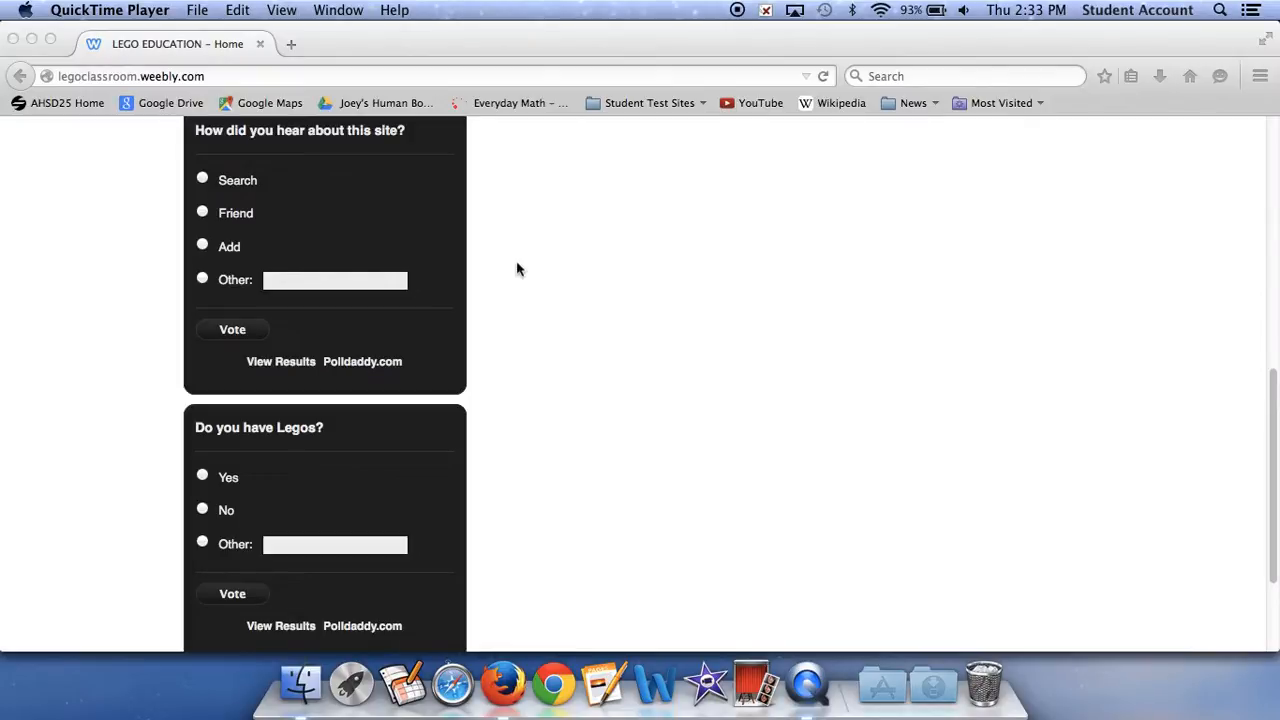
{"action": "scroll", "scroll_direction": "down", "scroll_amount": 3}
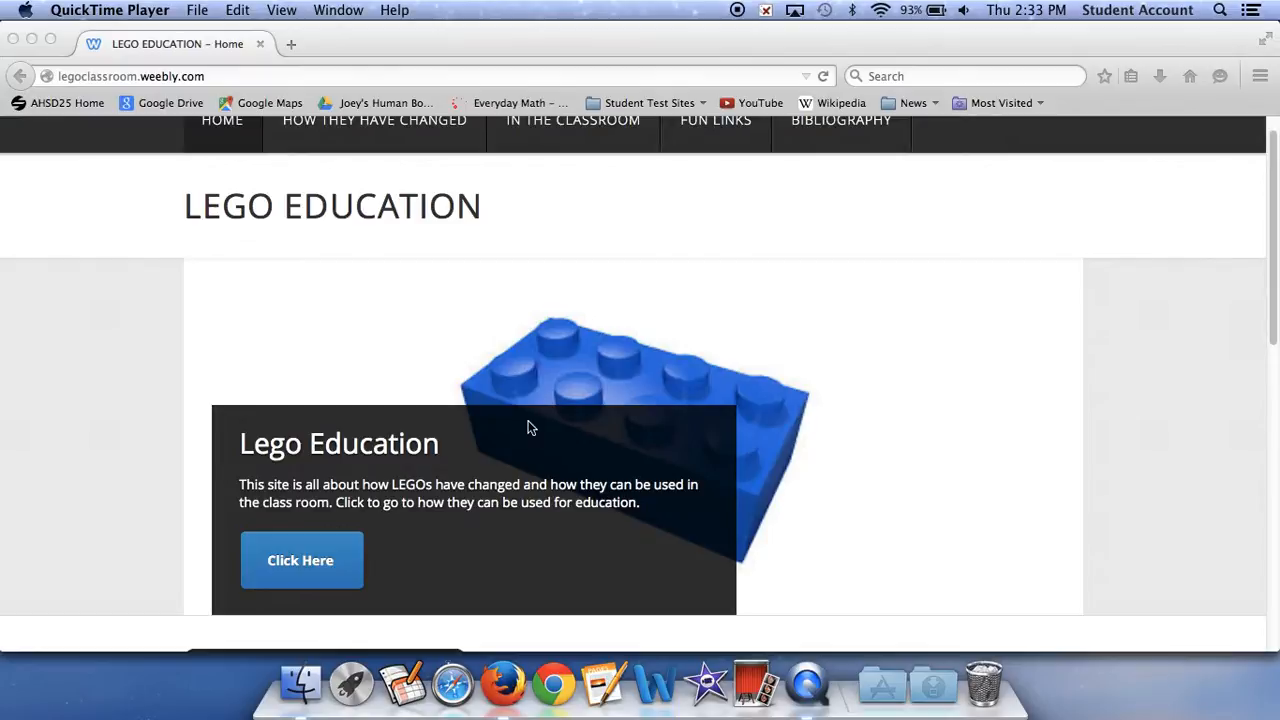
{"action": "mouse_move", "coordinate": [425, 490]}
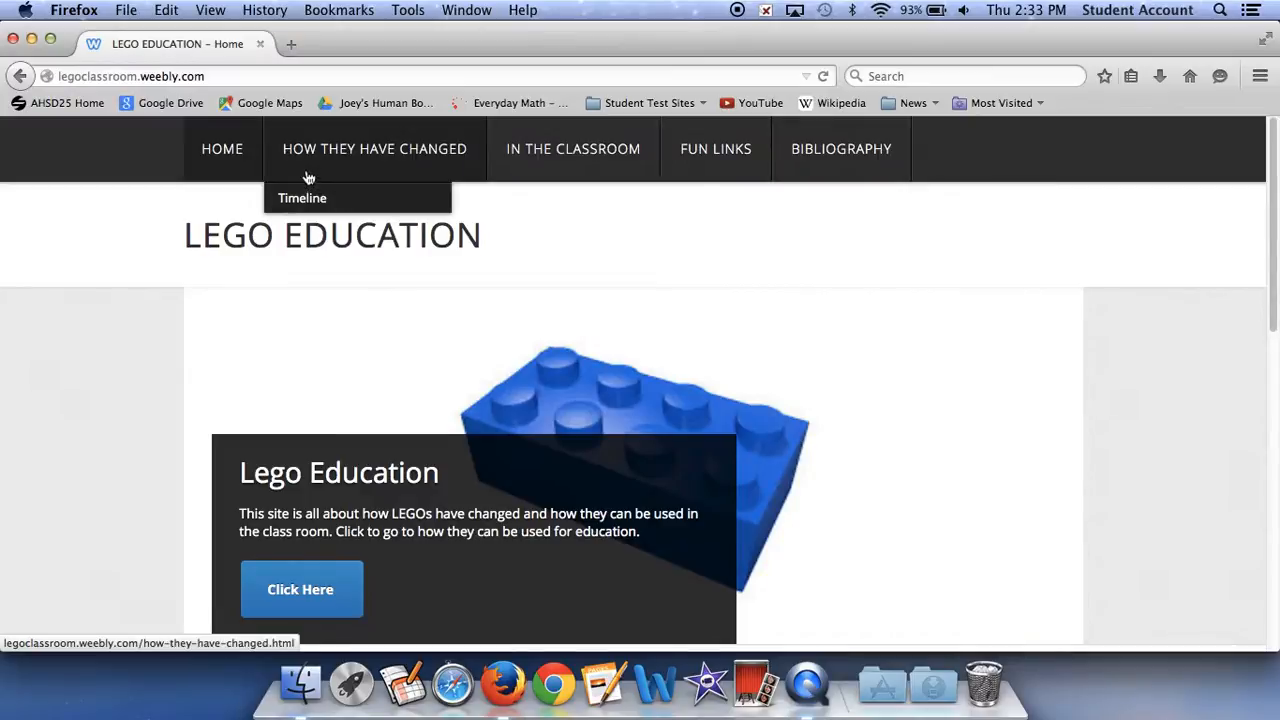
{"action": "left_click", "coordinate": [573, 149]}
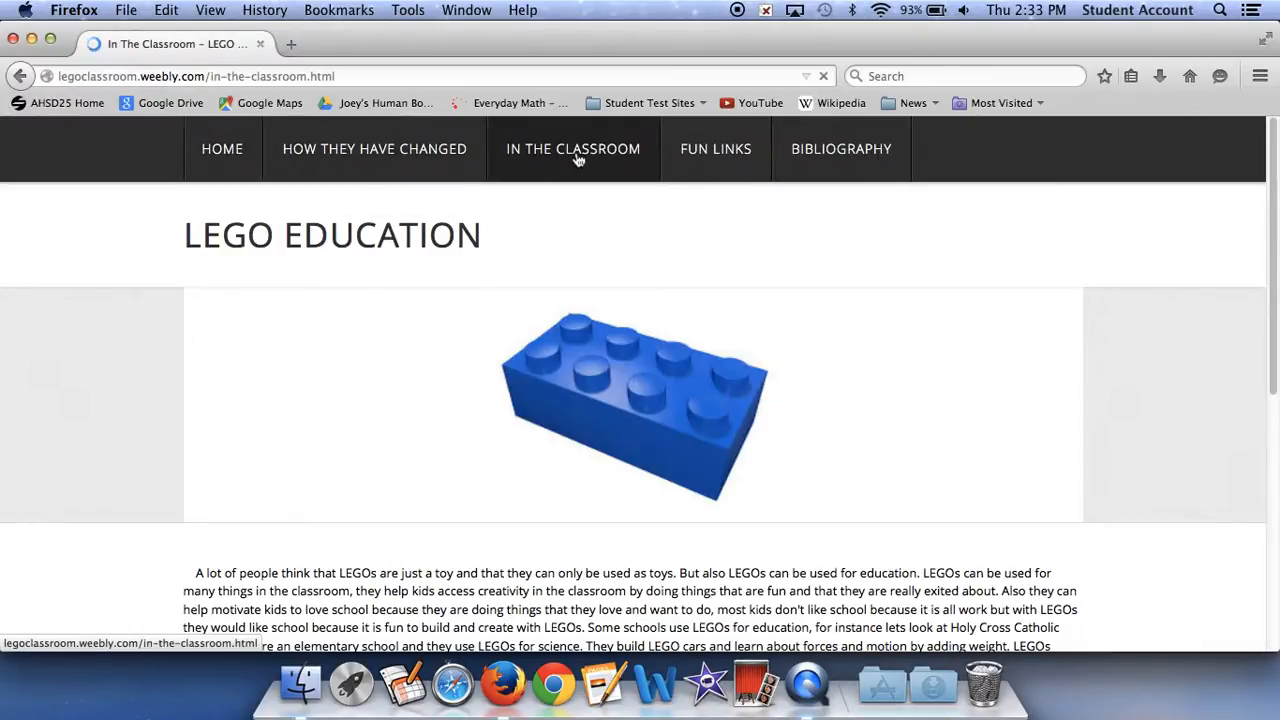
{"action": "scroll", "scroll_direction": "down", "scroll_amount": 3}
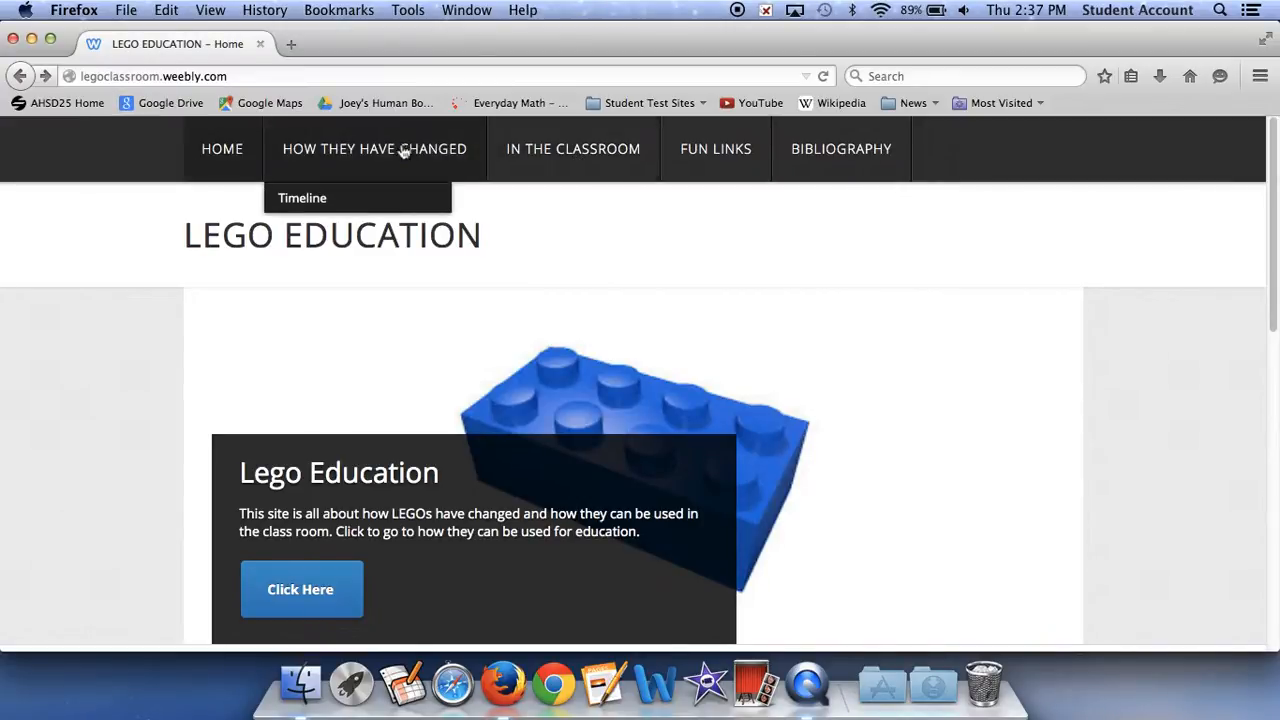
- Open the Timeline page under How They Have Changed and scroll to the 1940s–early 1950s entries
{"action": "left_click", "coordinate": [302, 197]}
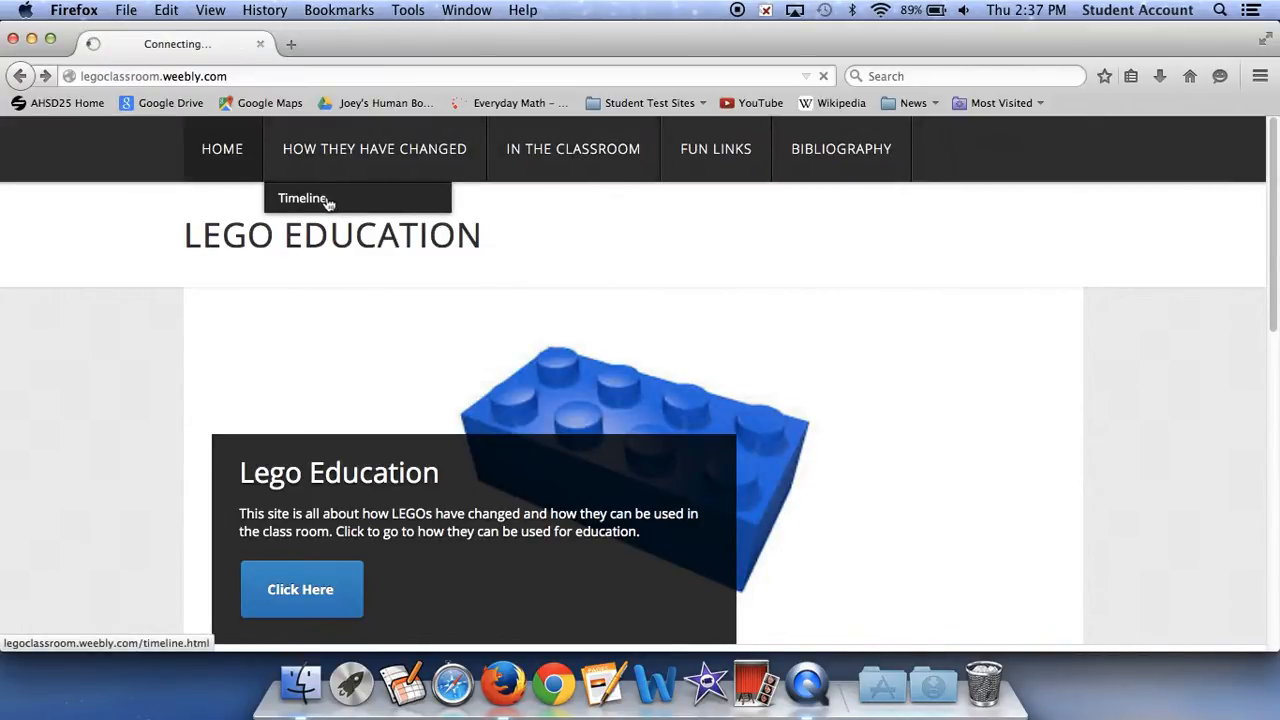
{"action": "left_click", "coordinate": [303, 197]}
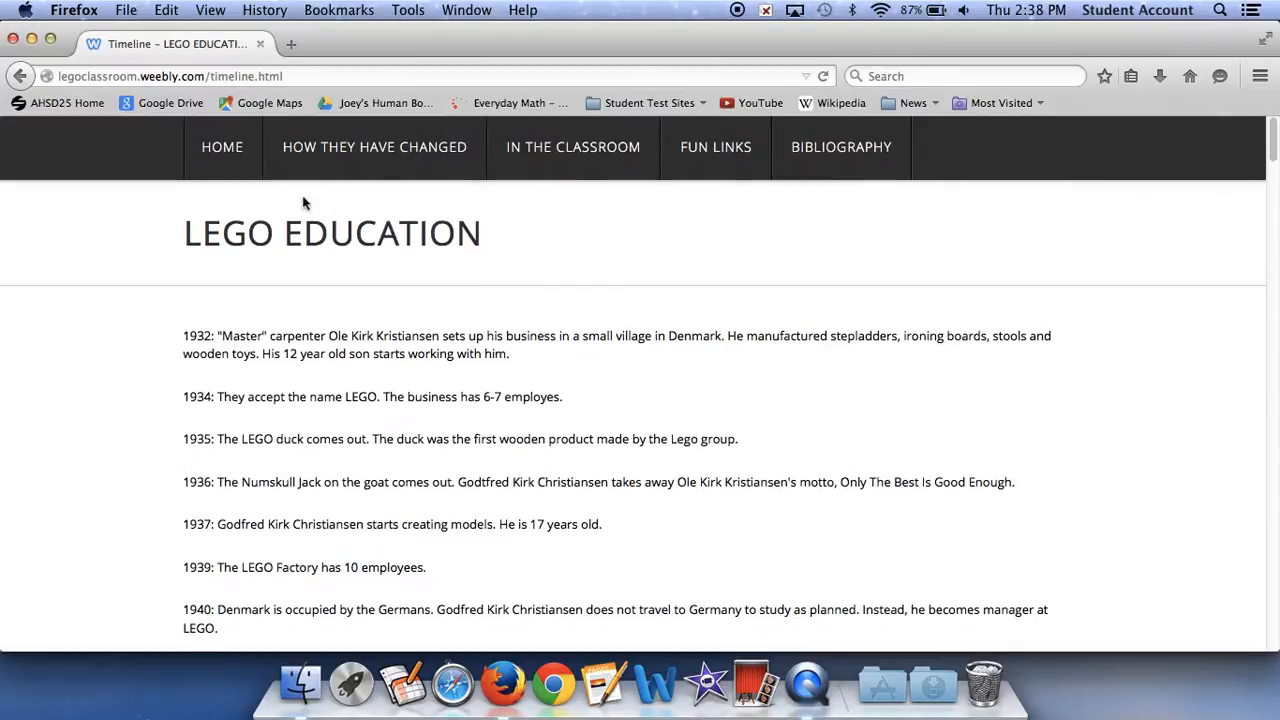
{"action": "scroll", "scroll_direction": "down", "scroll_amount": 3}
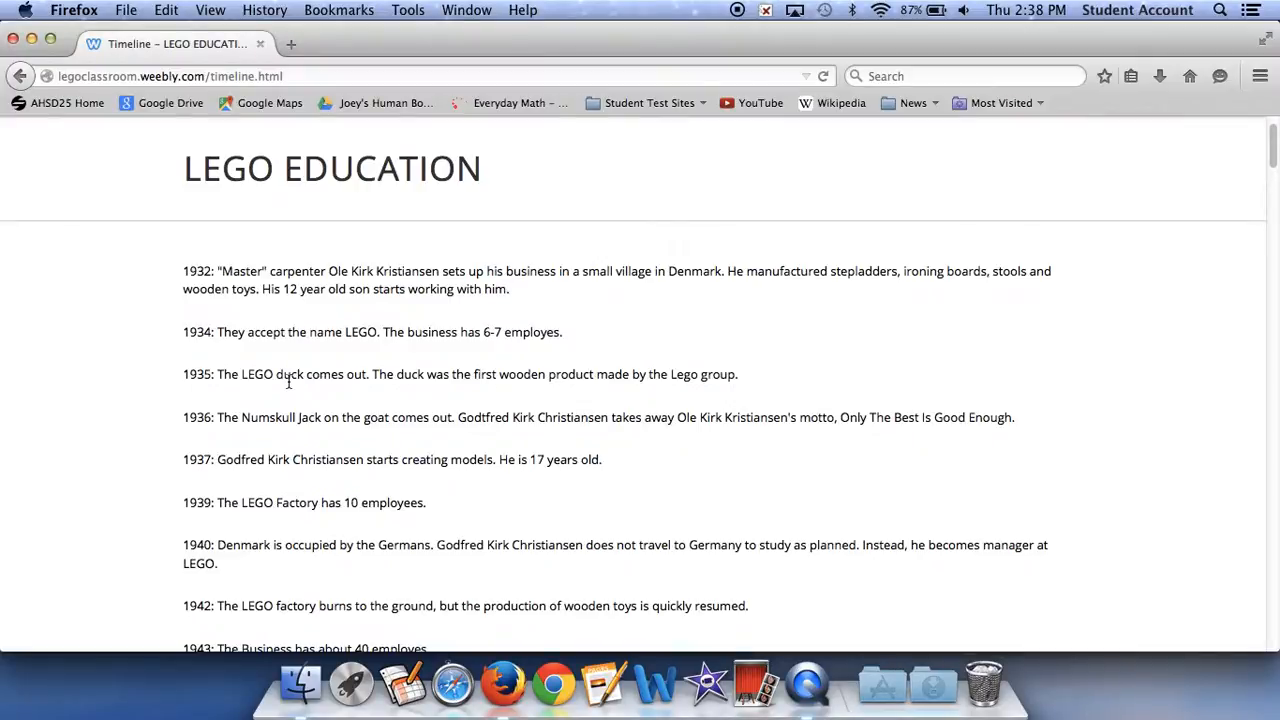
{"action": "scroll", "scroll_direction": "down", "scroll_amount": 3}
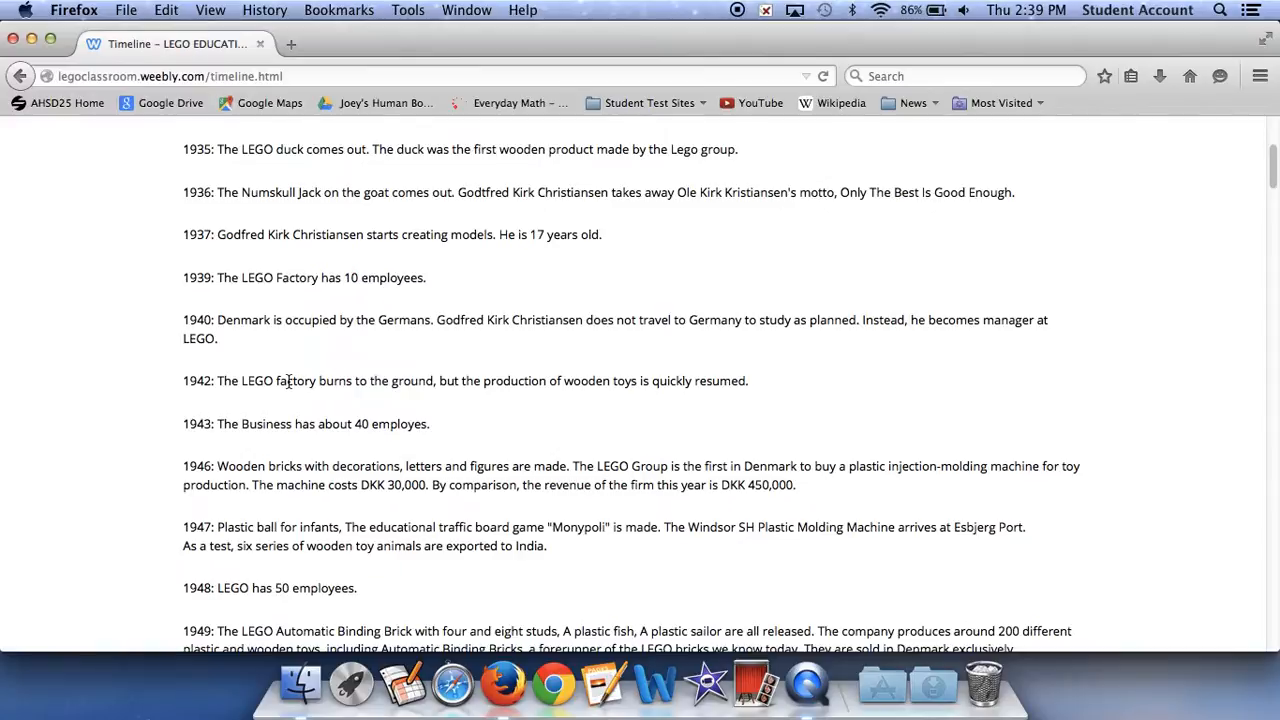
{"action": "scroll", "scroll_direction": "down", "scroll_amount": 3}
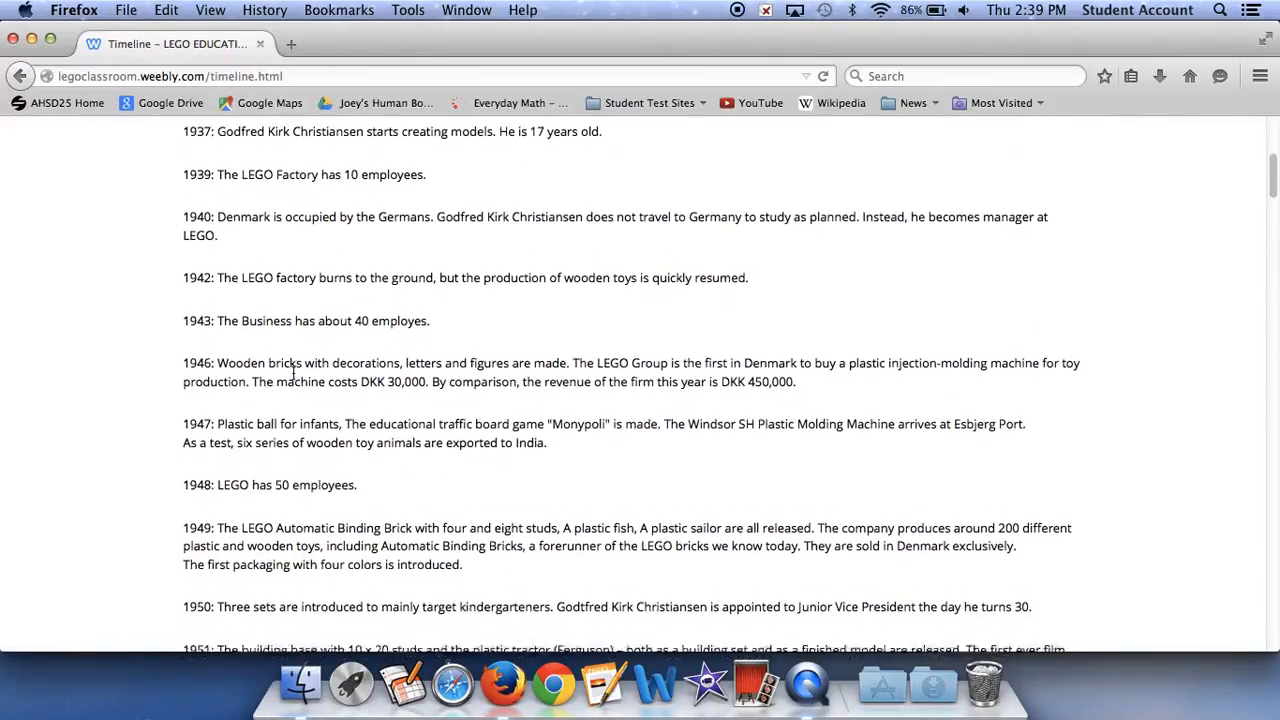
{"action": "scroll", "scroll_direction": "down", "scroll_amount": 3}
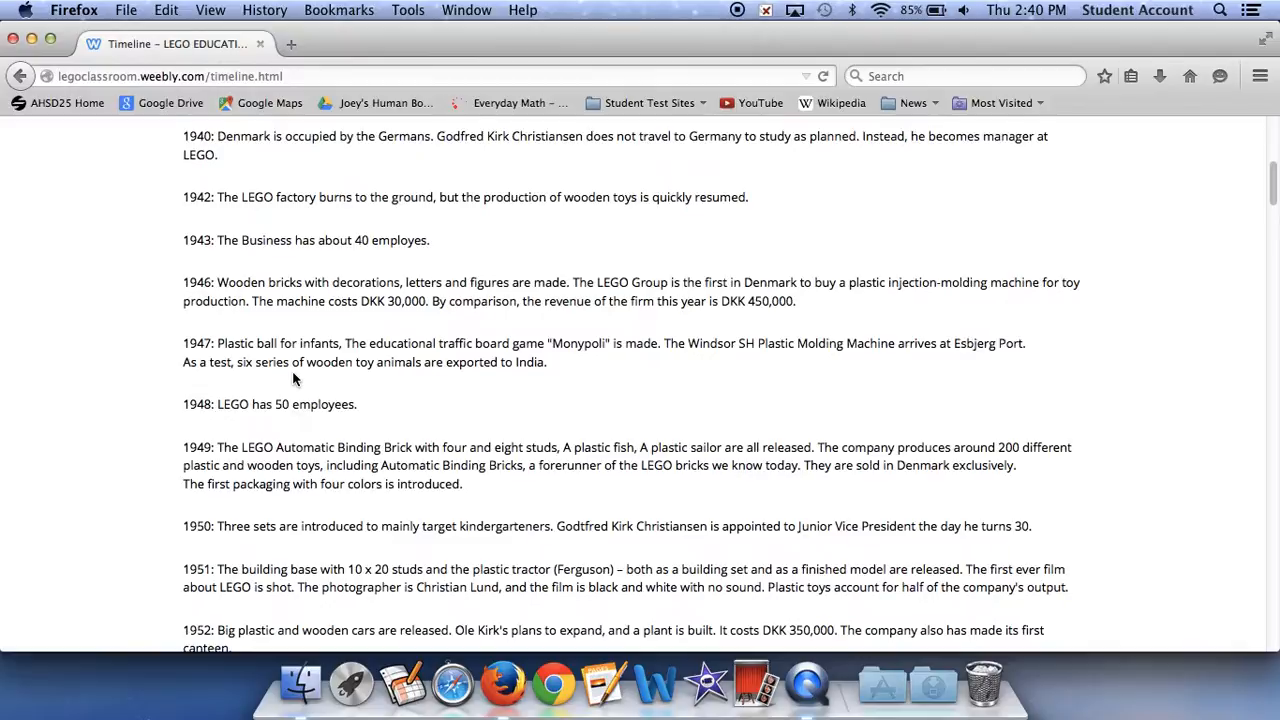
- Scroll the Timeline page past the mid-1950s to the 1957–1961 entries
{"action": "scroll", "scroll_direction": "down", "scroll_amount": 3}
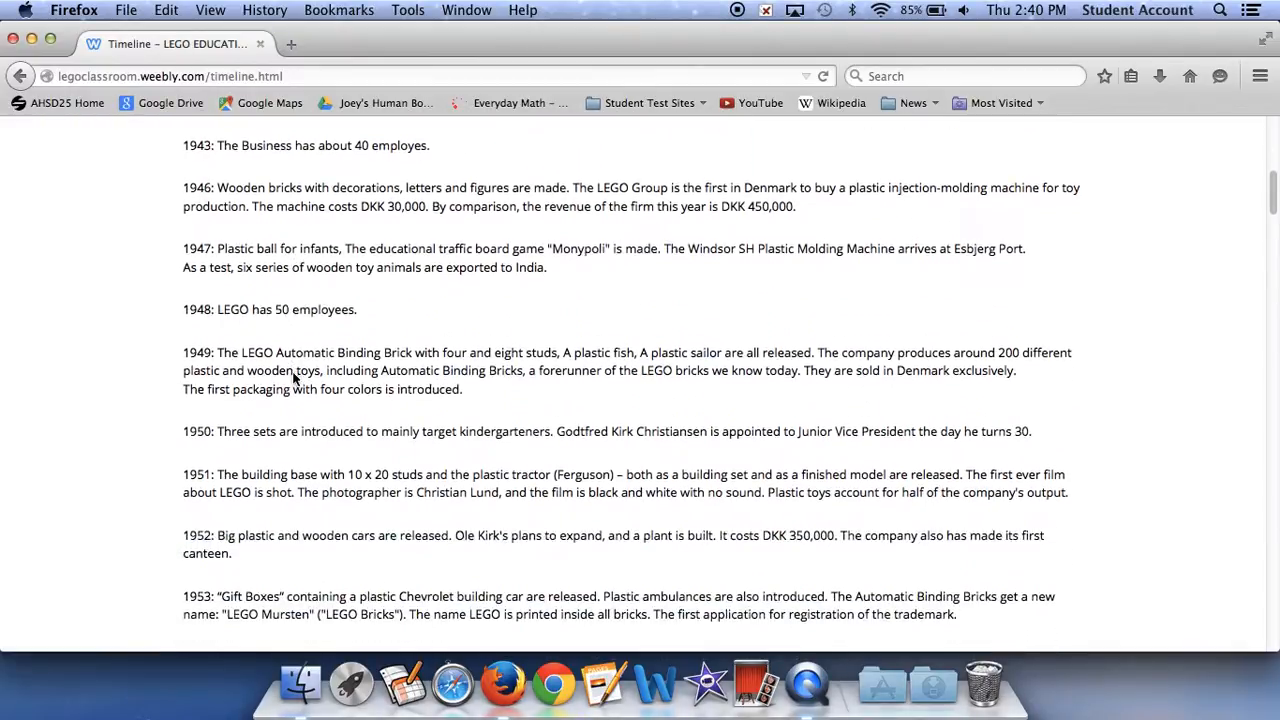
{"action": "scroll", "scroll_direction": "down", "scroll_amount": 3}
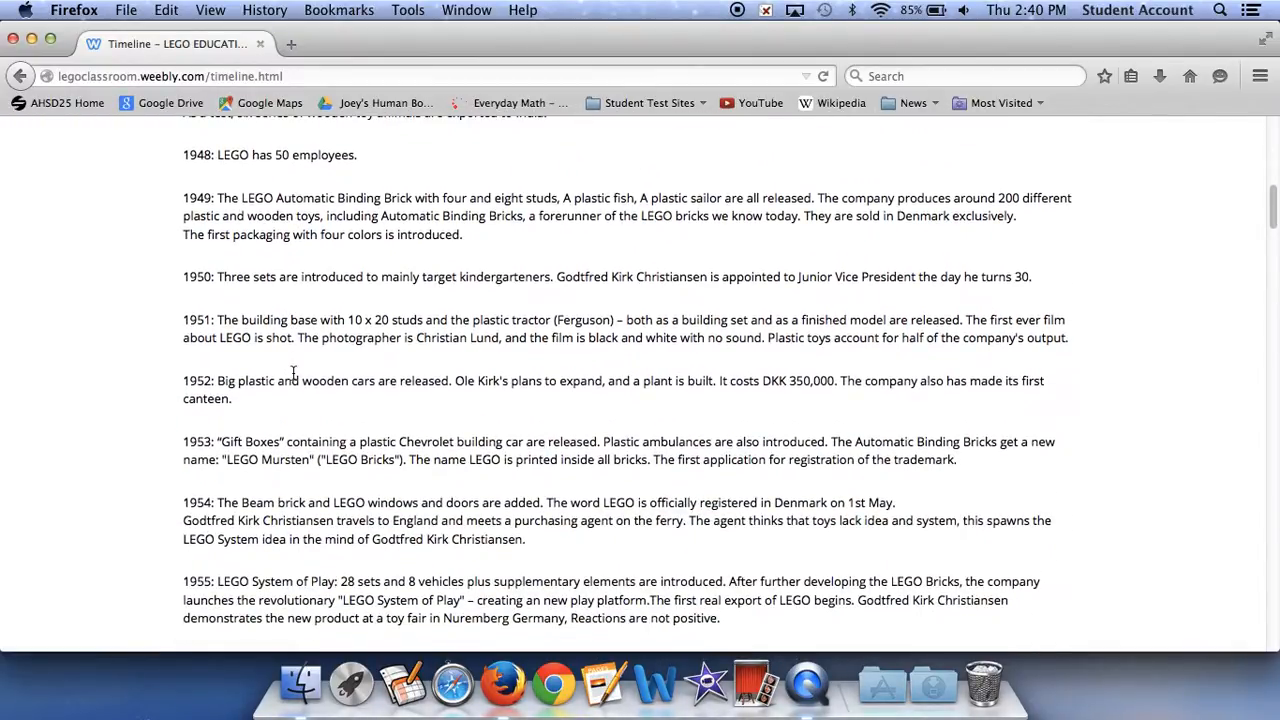
{"action": "scroll", "scroll_direction": "down", "scroll_amount": 3}
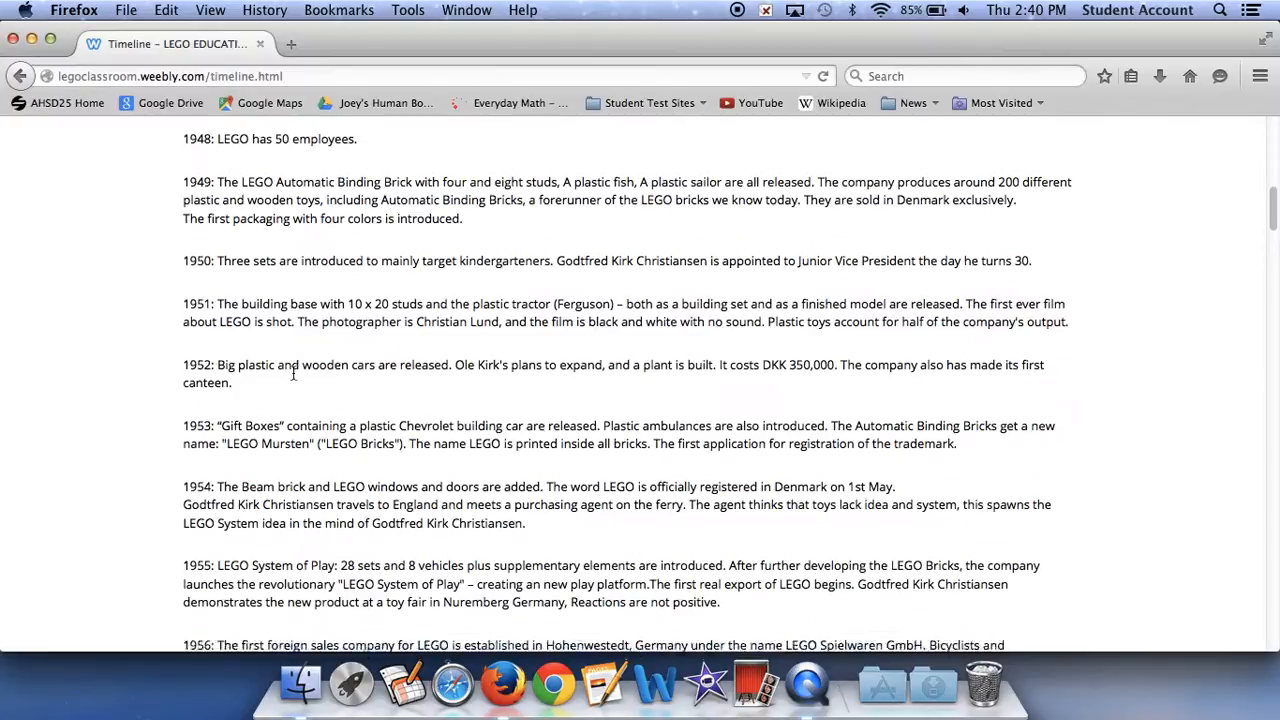
{"action": "scroll", "scroll_direction": "down", "scroll_amount": 3}
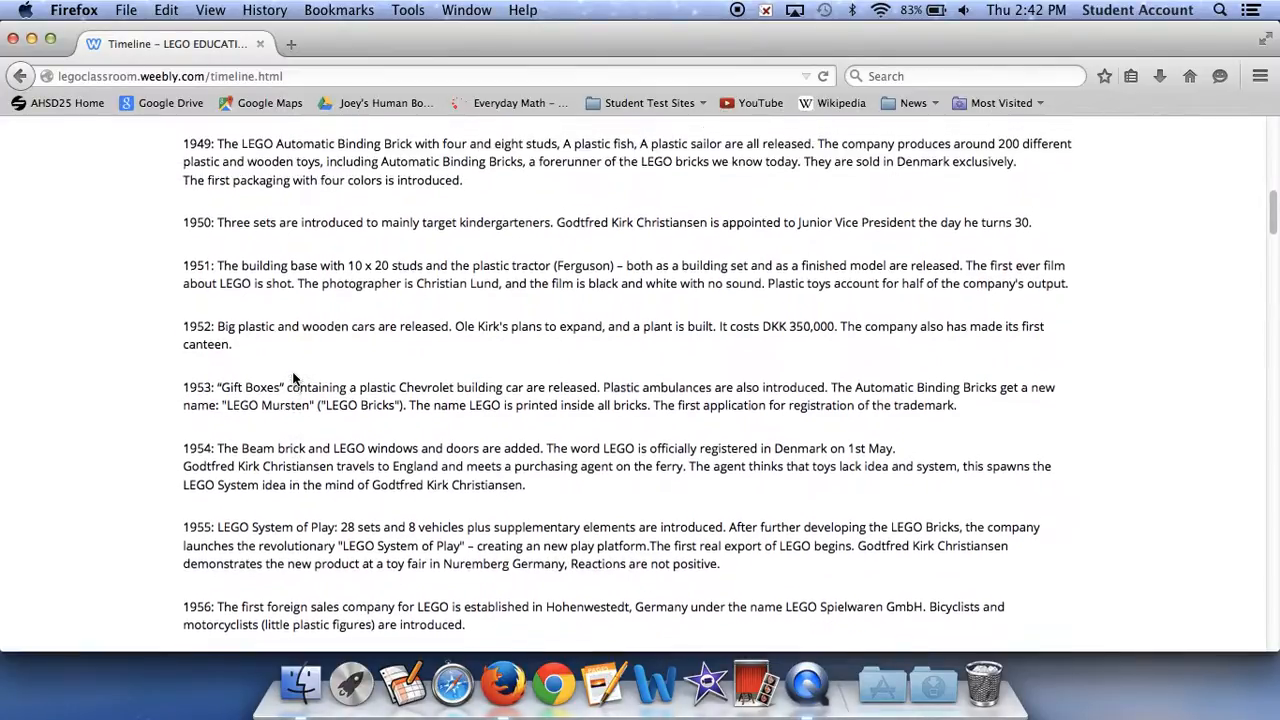
{"action": "scroll", "scroll_direction": "down", "scroll_amount": 3}
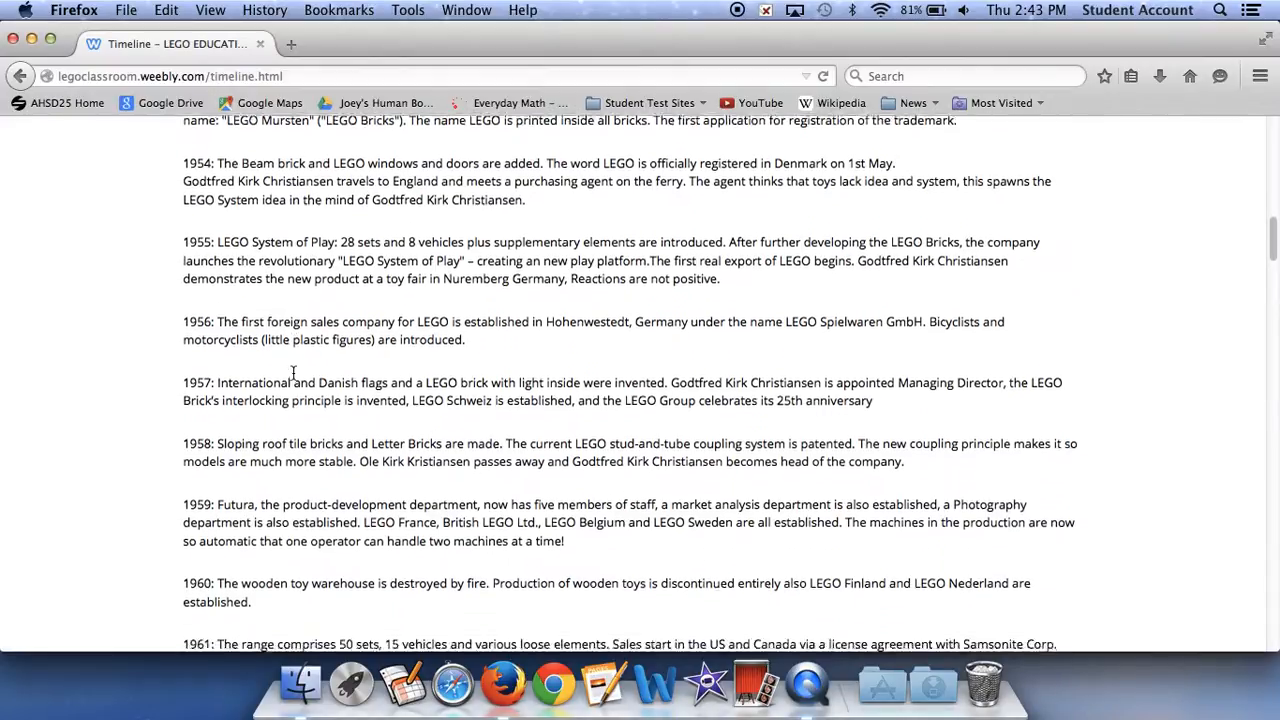
- Scroll the Timeline page onward to the 1962–1967 entries
{"action": "scroll", "scroll_direction": "down", "scroll_amount": 3}
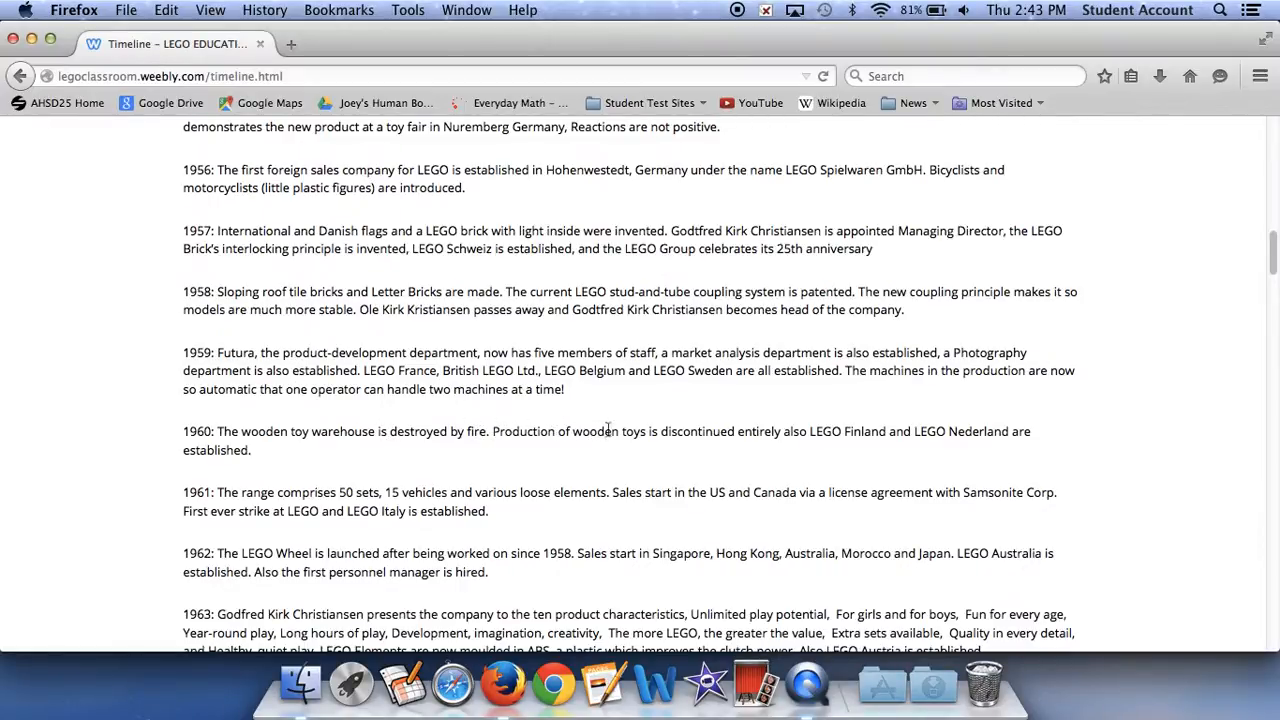
{"action": "mouse_move", "coordinate": [870, 390]}
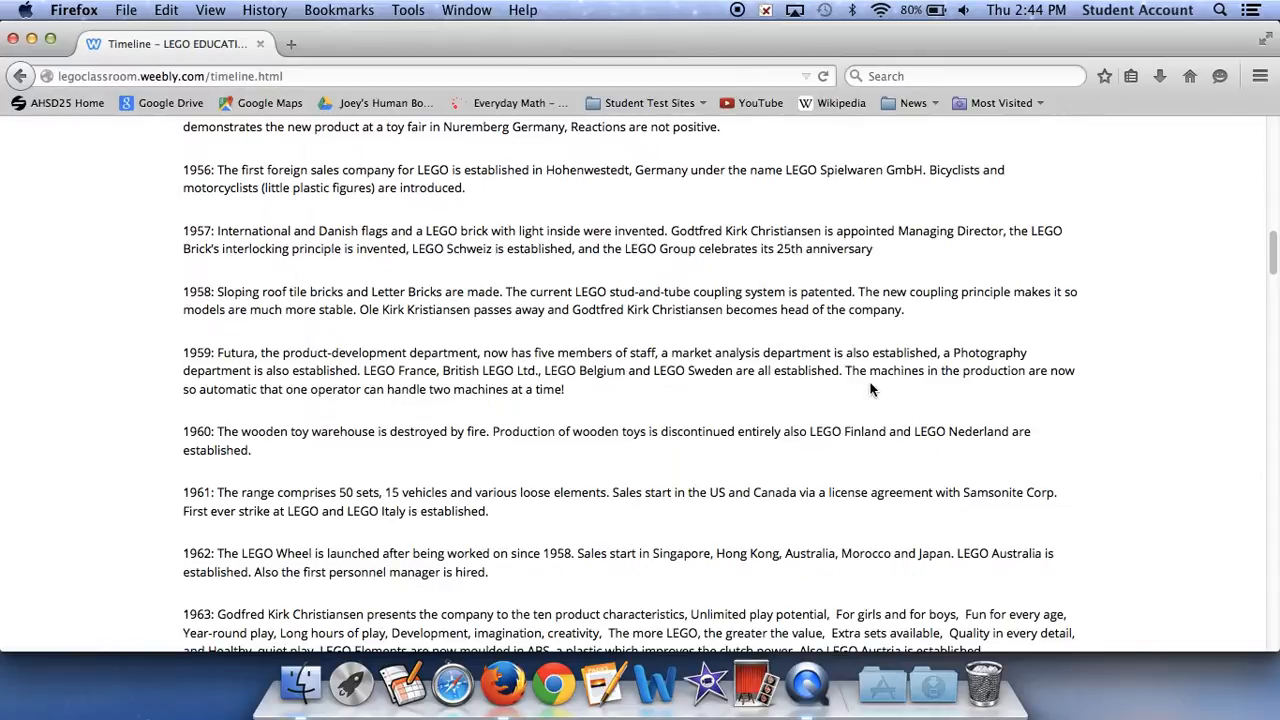
{"action": "scroll", "scroll_direction": "down", "scroll_amount": 3}
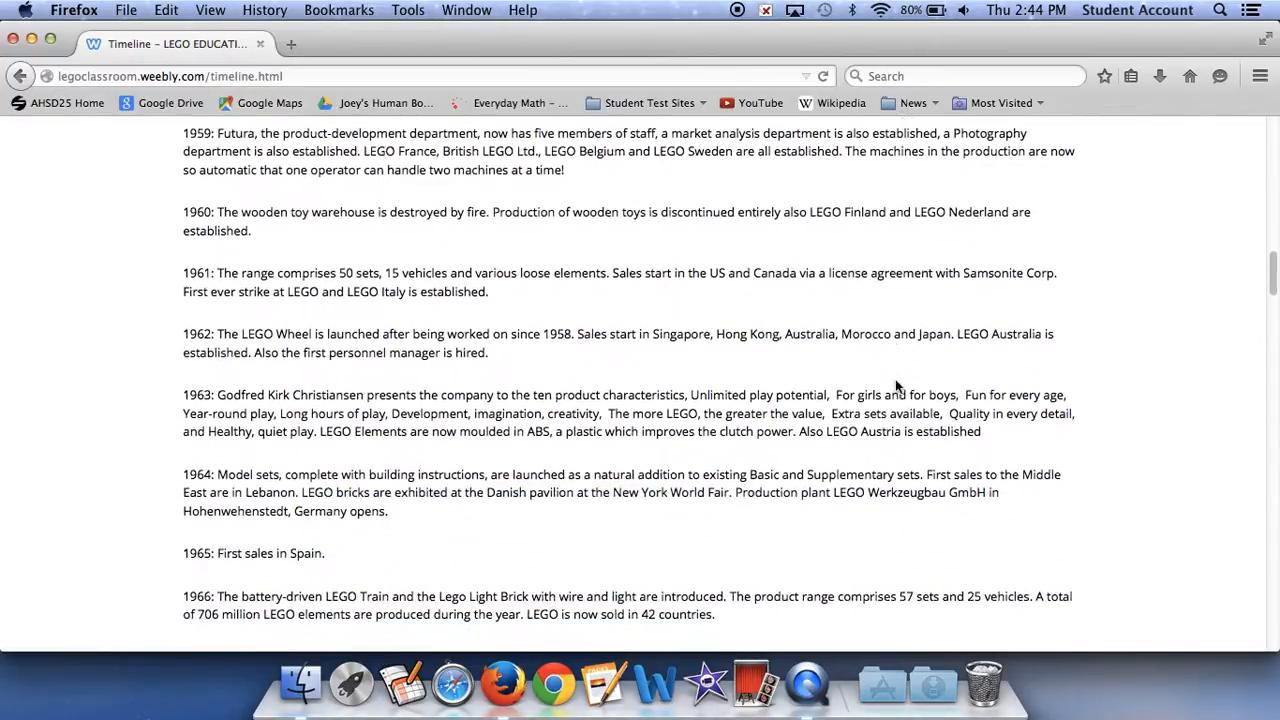
{"action": "scroll", "scroll_direction": "down", "scroll_amount": 3}
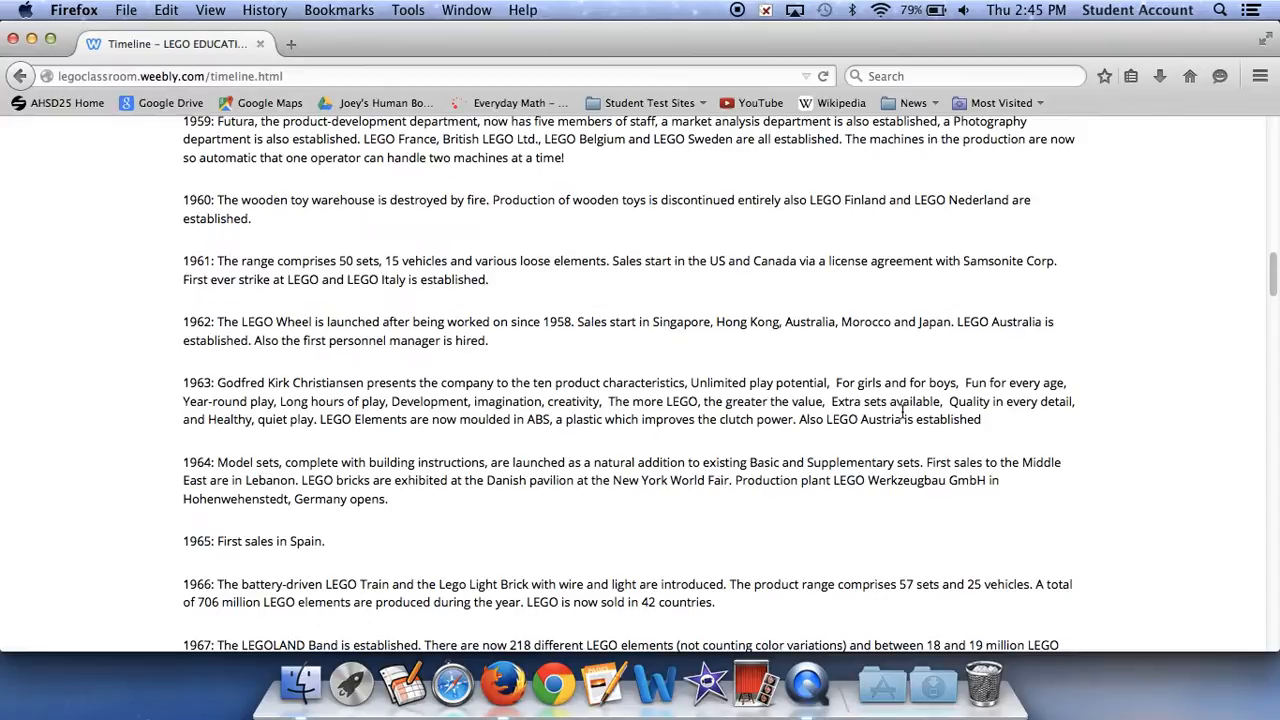
- Scroll the Timeline page down to the 1968–1972 entries
{"action": "scroll", "scroll_direction": "down", "scroll_amount": 3}
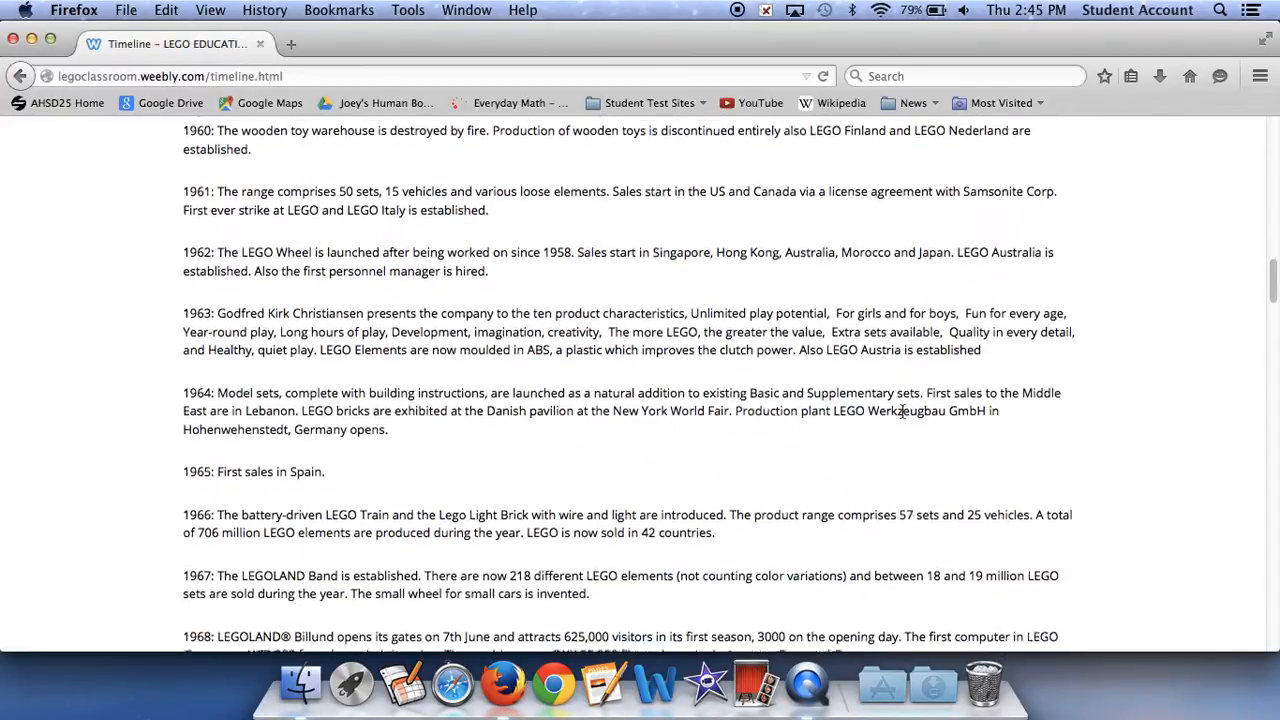
{"action": "scroll", "scroll_direction": "down", "scroll_amount": 3}
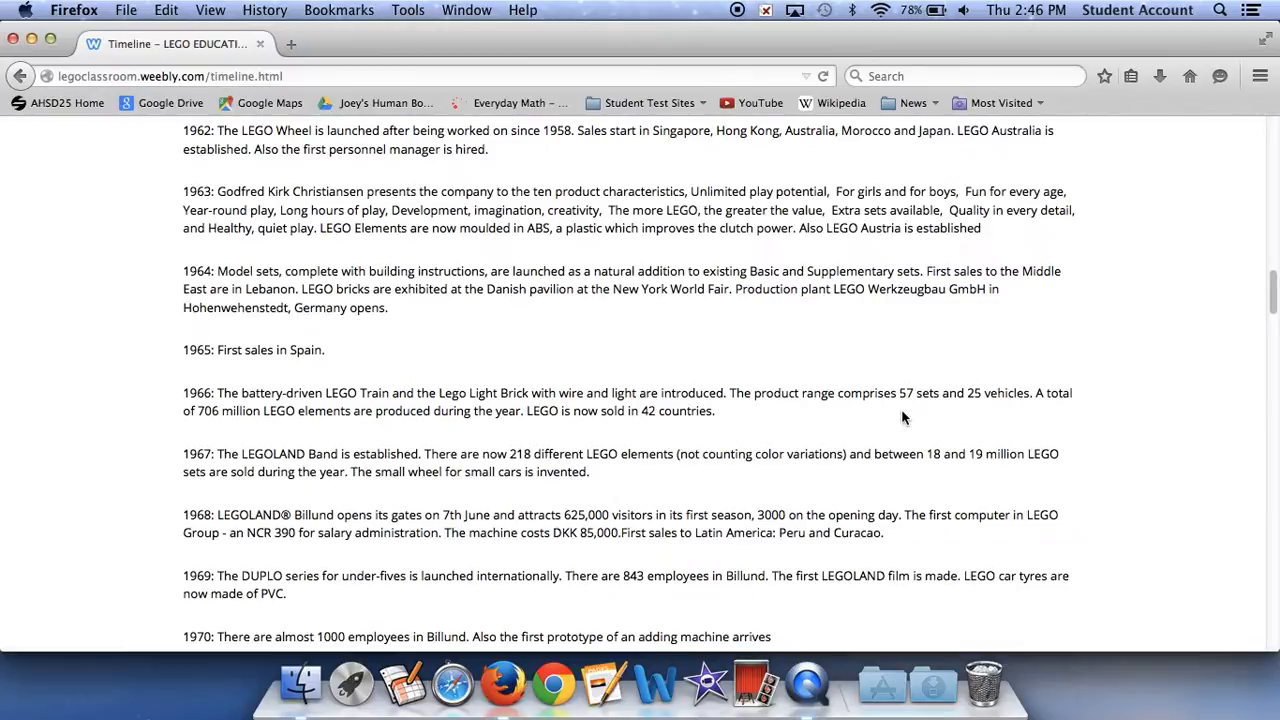
{"action": "scroll", "scroll_direction": "down", "scroll_amount": 3}
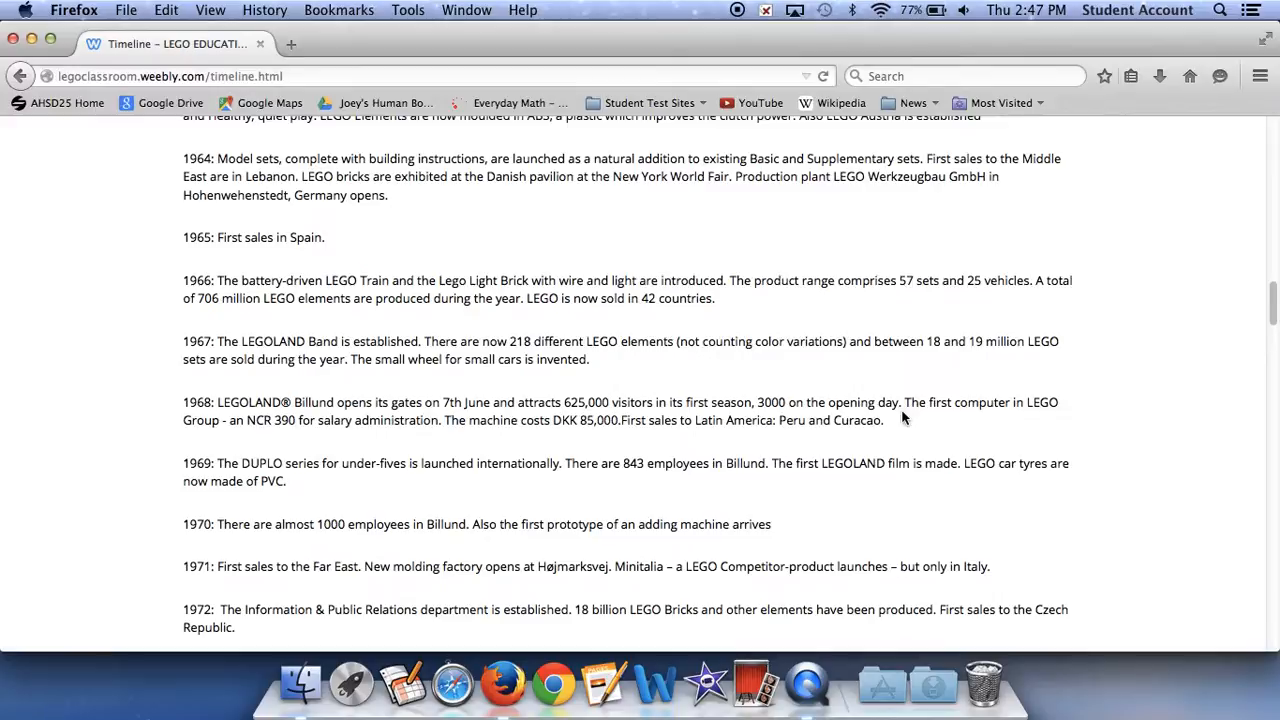
- Scroll the Timeline page into the mid-1970s, through the 1975 entry
{"action": "scroll", "scroll_direction": "down", "scroll_amount": 3}
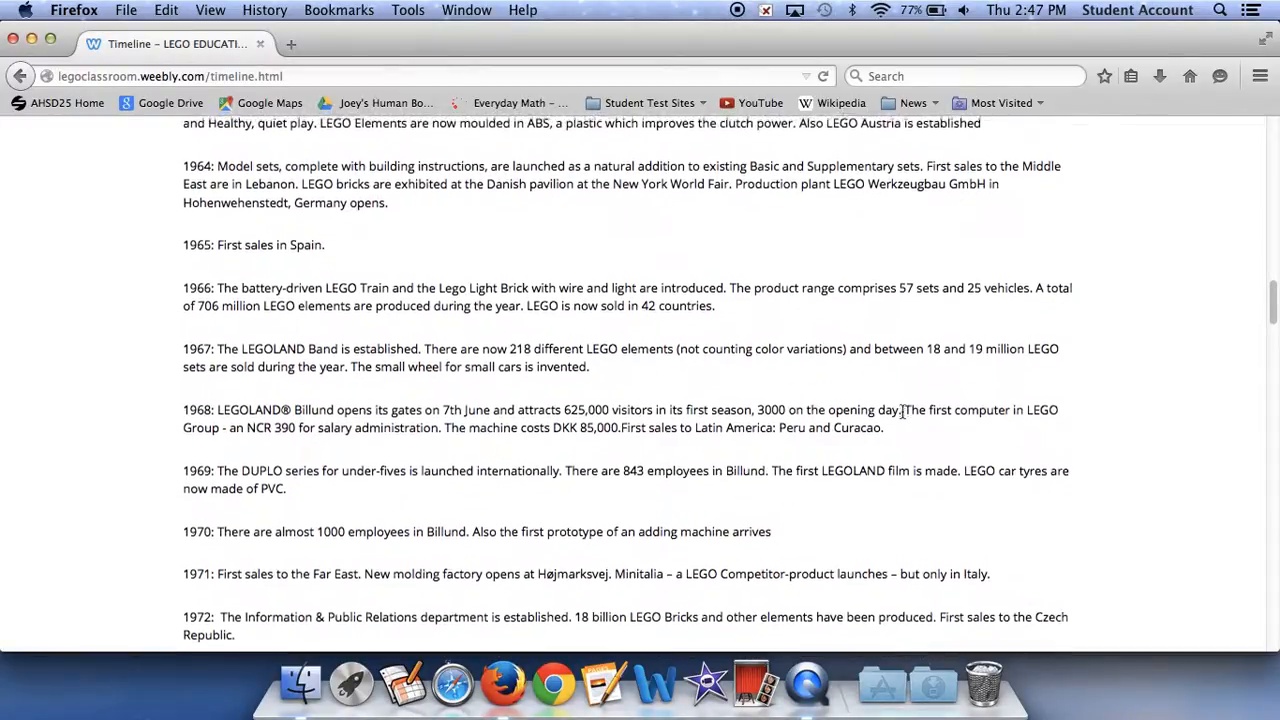
{"action": "scroll", "scroll_direction": "down", "scroll_amount": 3}
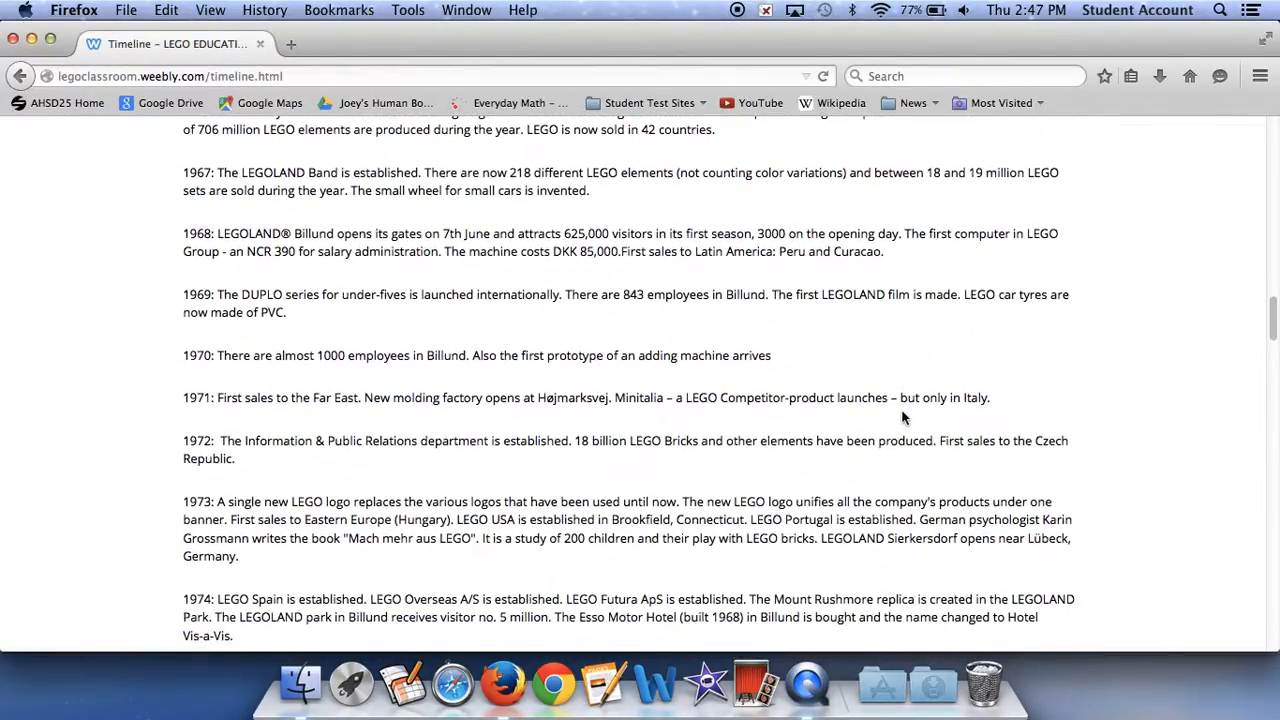
{"action": "scroll", "scroll_direction": "down", "scroll_amount": 3}
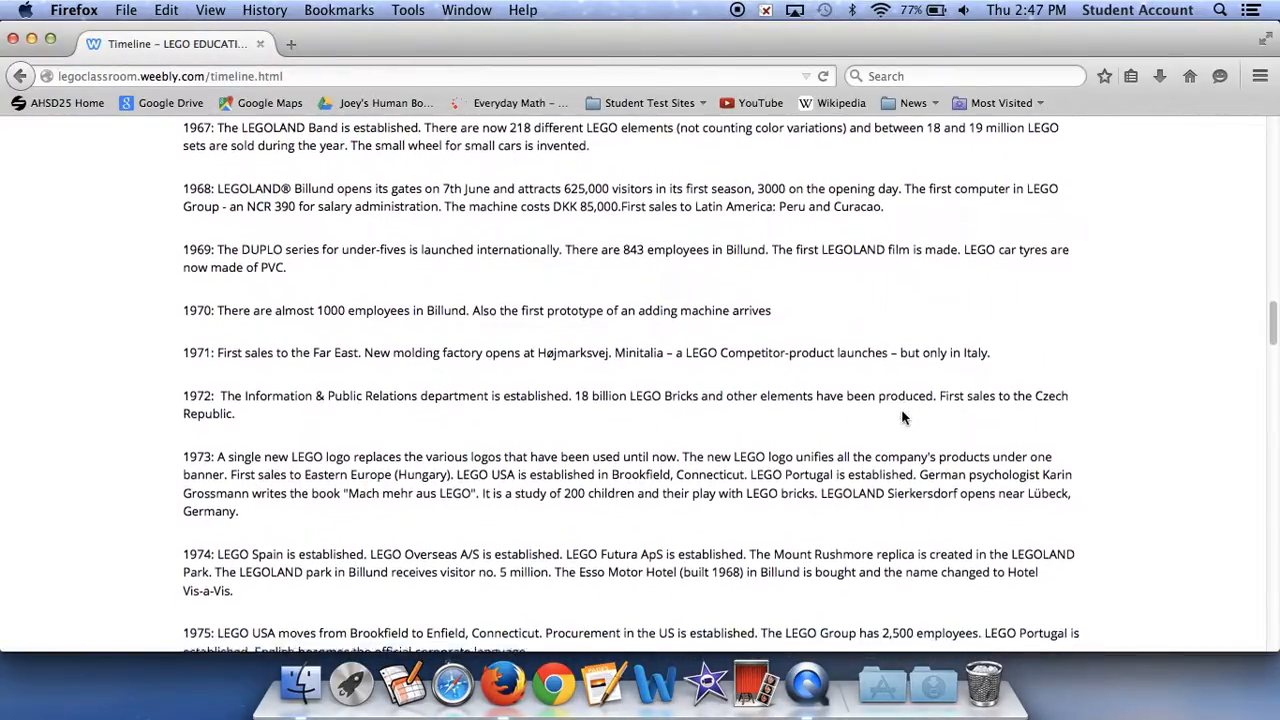
{"action": "scroll", "scroll_direction": "down", "scroll_amount": 3}
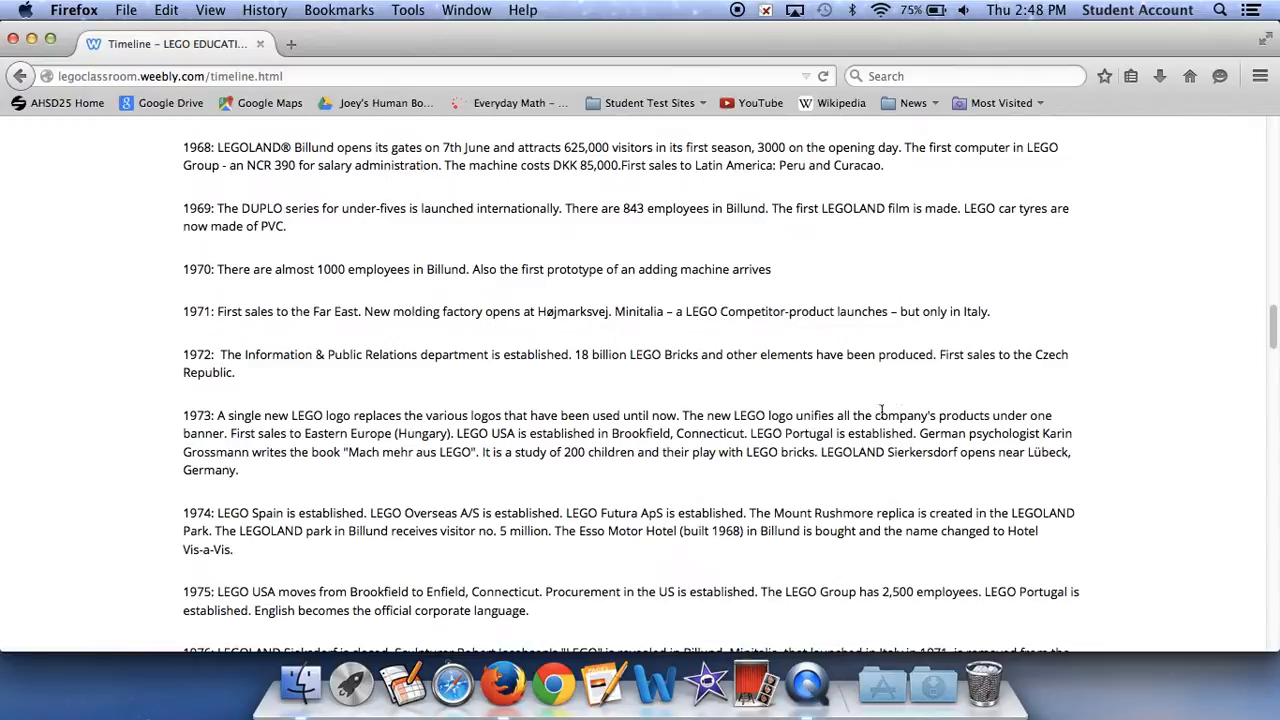
- Scroll the Timeline page past 1975 to the 1976–1980 milestones
{"action": "scroll", "scroll_direction": "down", "scroll_amount": 3}
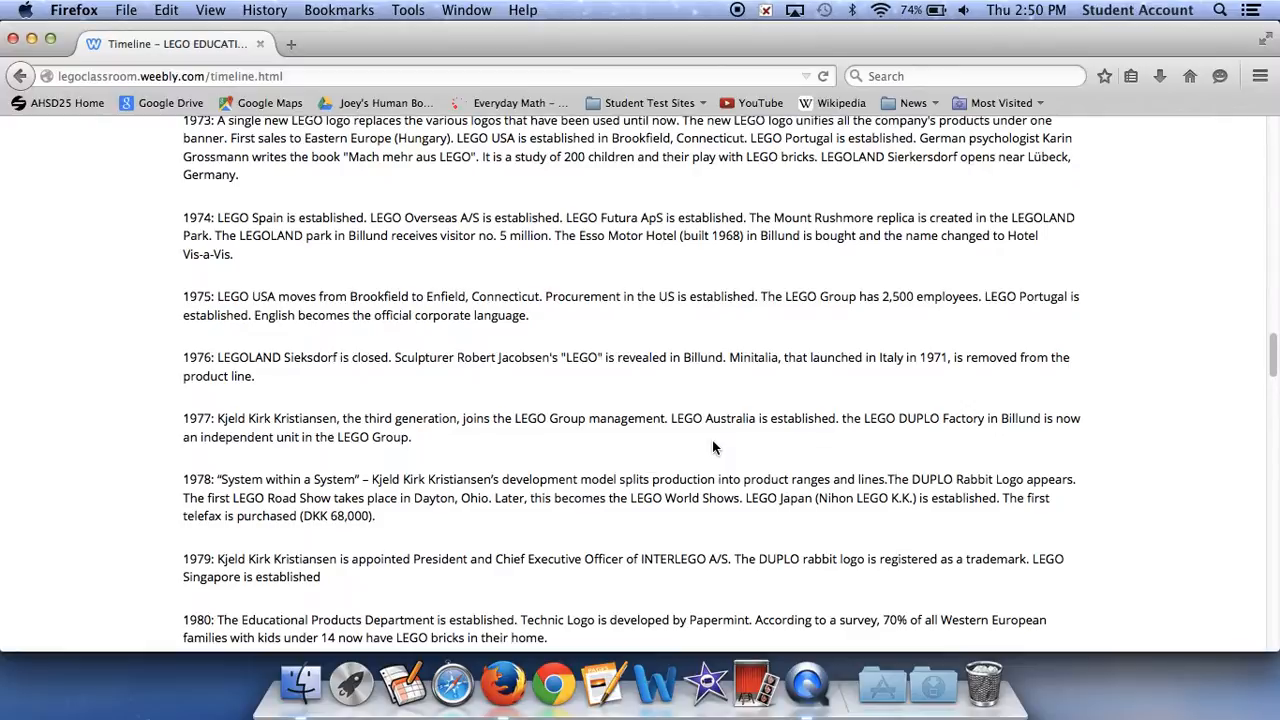
{"action": "scroll", "scroll_direction": "down", "scroll_amount": 3}
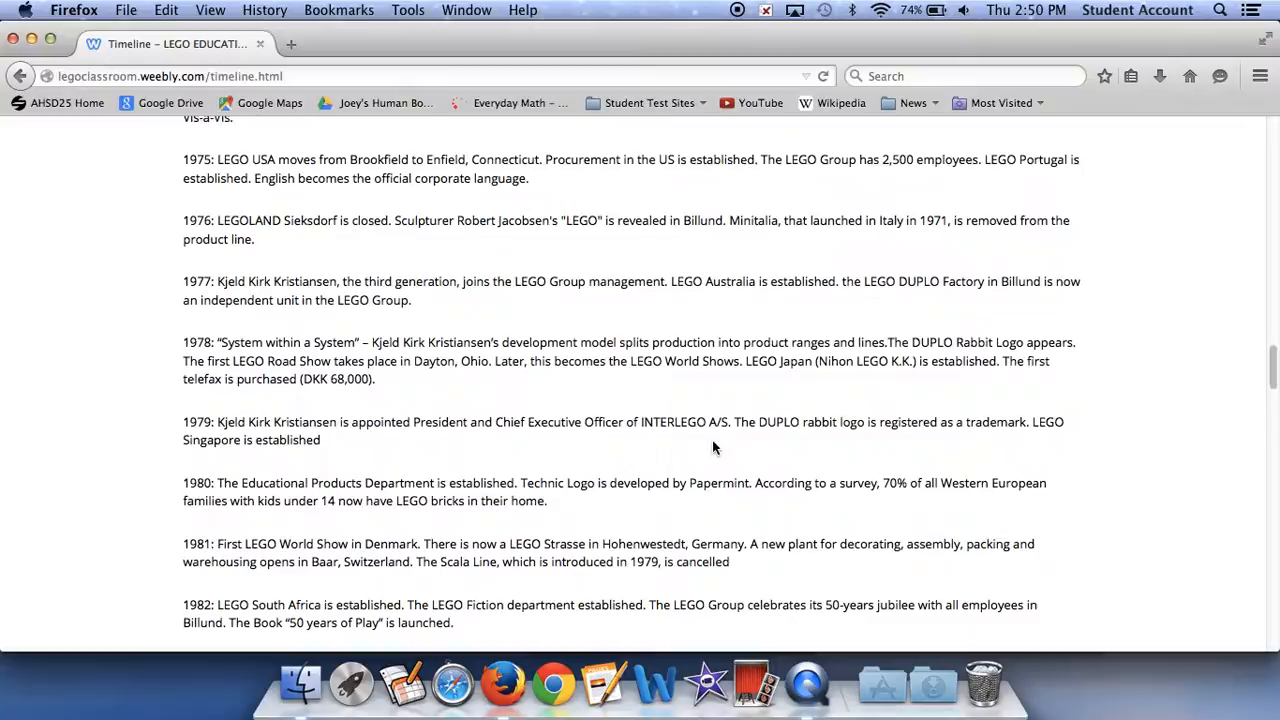
{"action": "scroll", "scroll_direction": "down", "scroll_amount": 3}
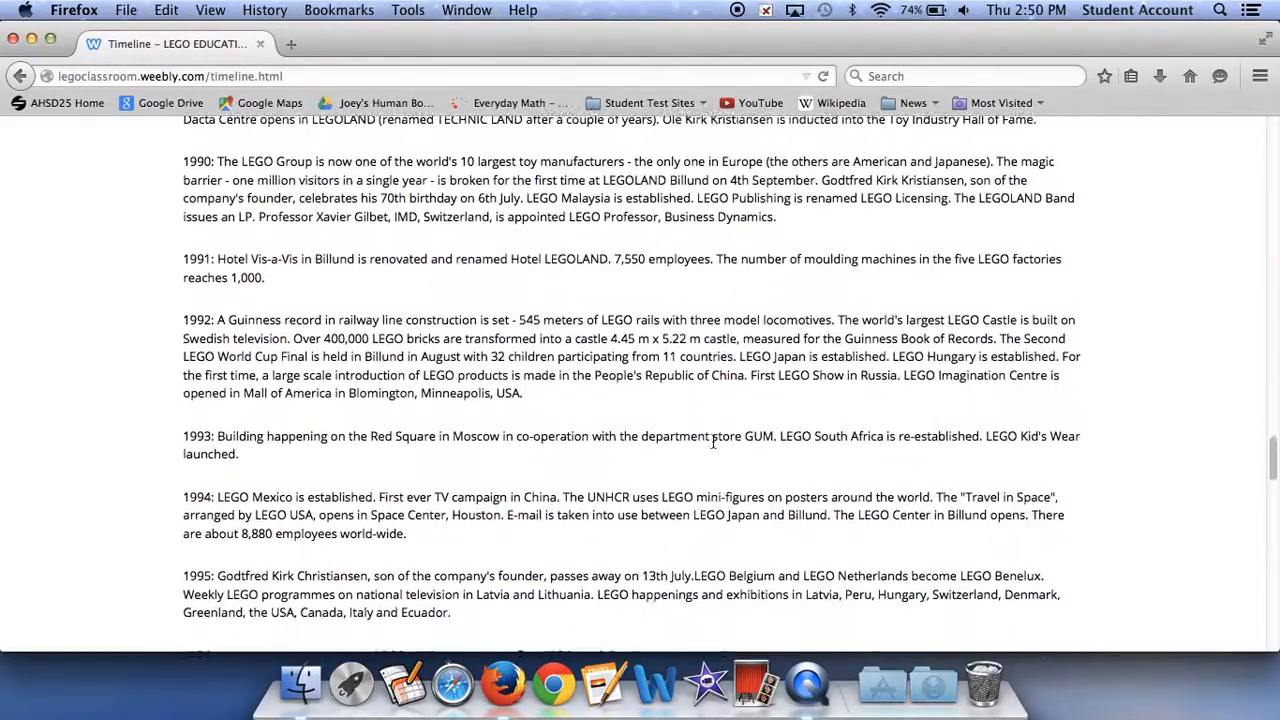
{"action": "scroll", "scroll_direction": "down", "scroll_amount": 3}
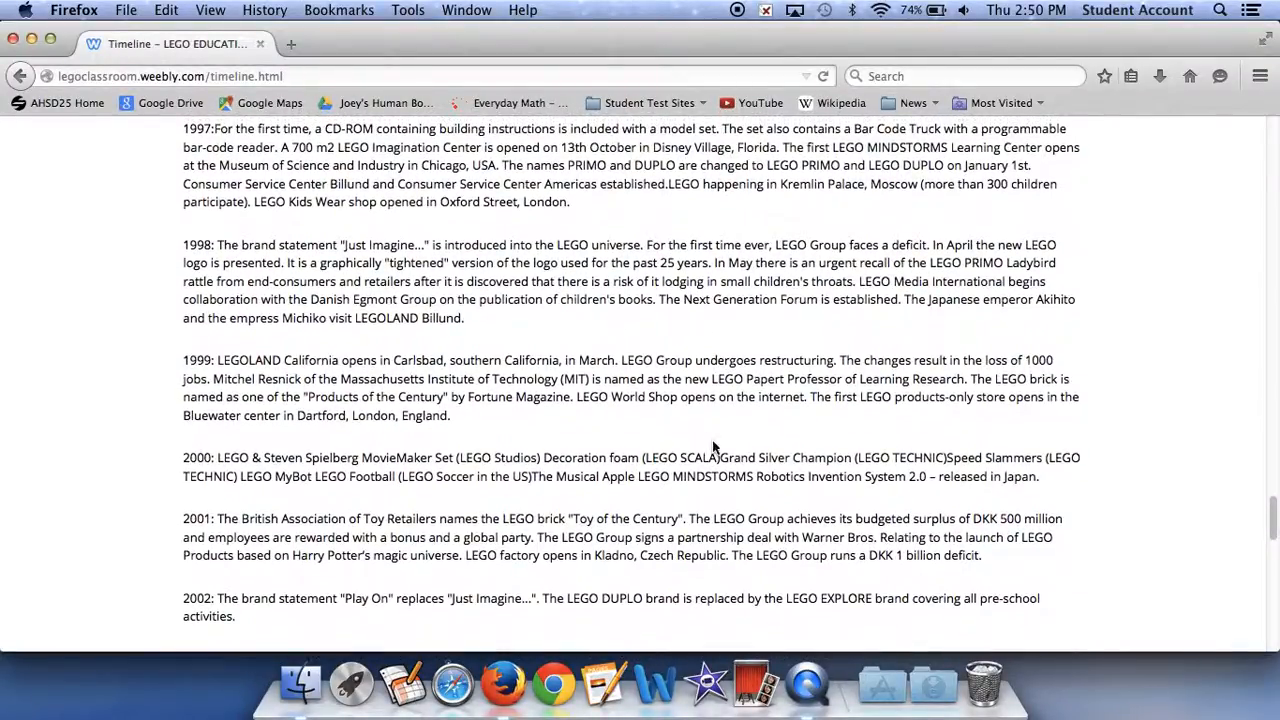
{"action": "scroll", "scroll_direction": "up", "scroll_amount": 3}
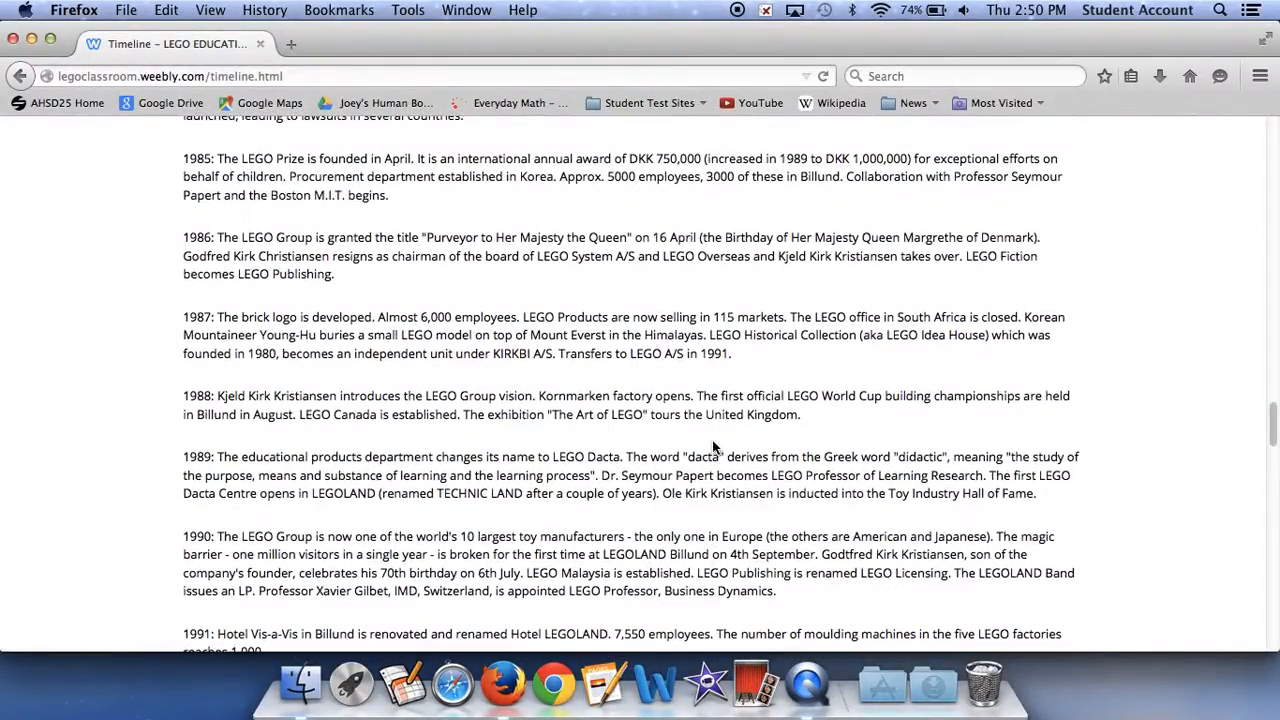
{"action": "scroll", "scroll_direction": "up", "scroll_amount": 3}
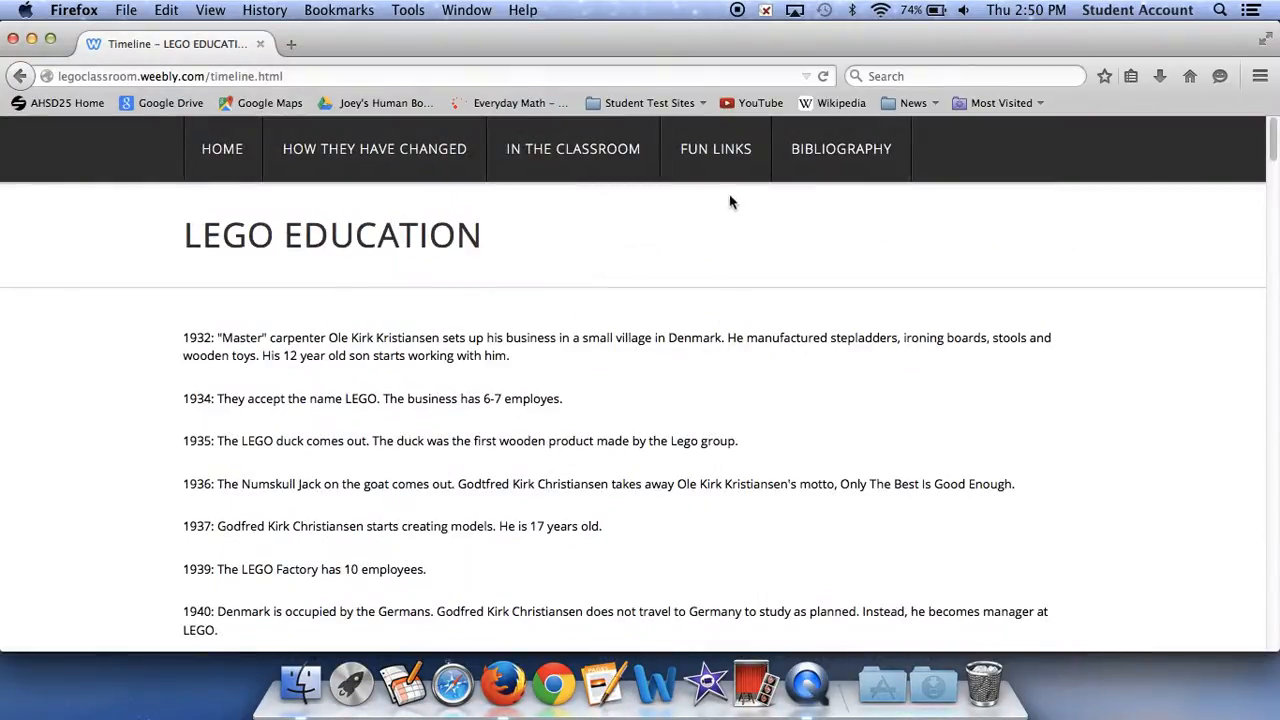
- Open Fun Links and scroll to the bottom of the official LEGO theme links
{"action": "left_click", "coordinate": [715, 148]}
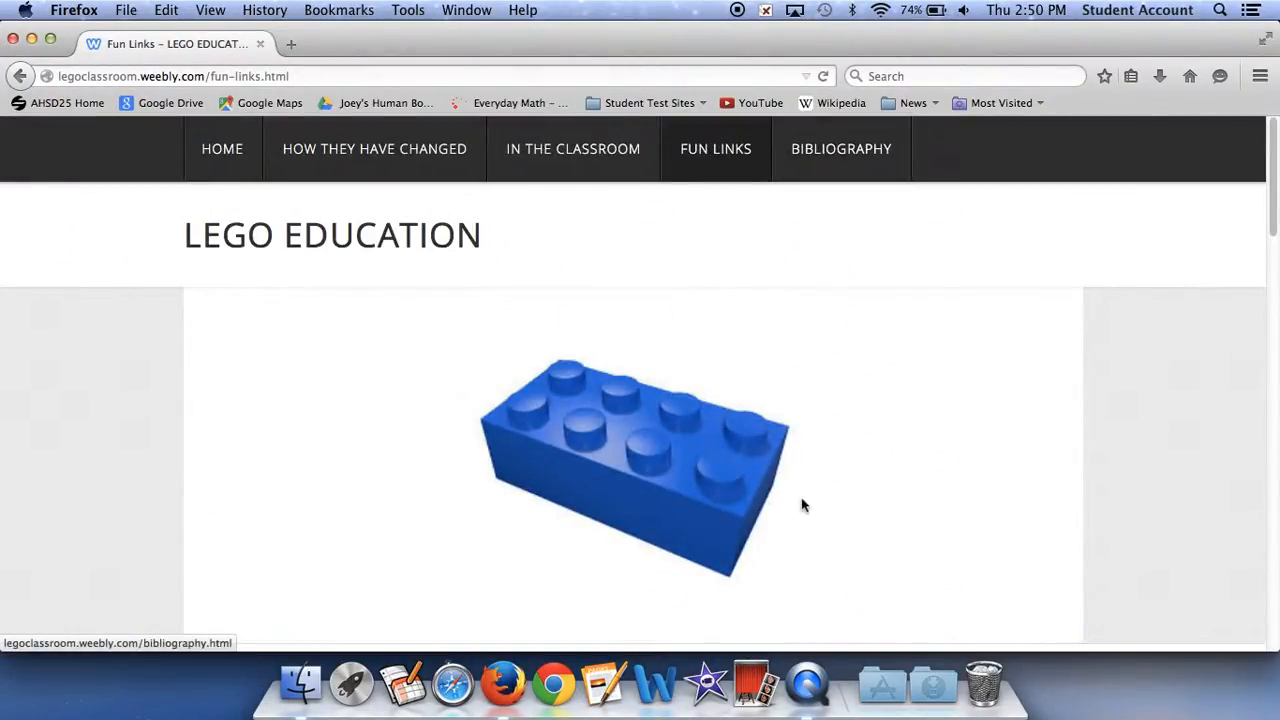
{"action": "scroll", "scroll_direction": "down", "scroll_amount": 3}
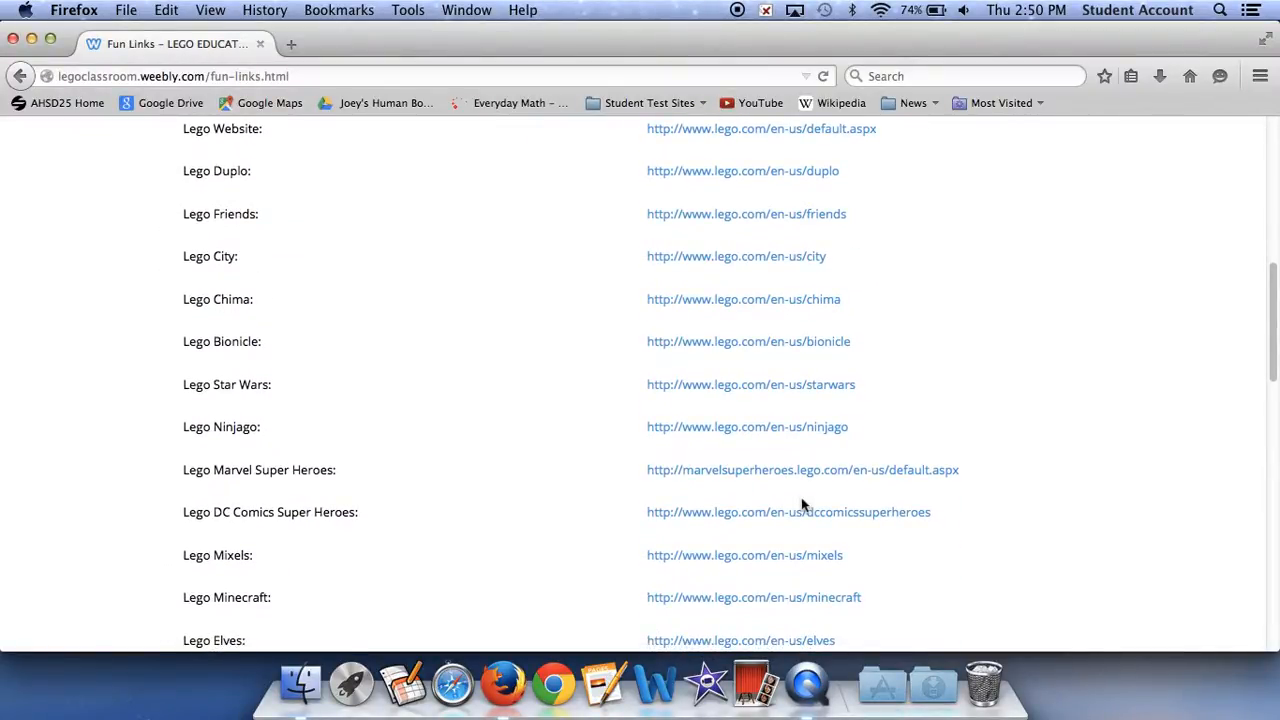
{"action": "scroll", "scroll_direction": "down", "scroll_amount": 3}
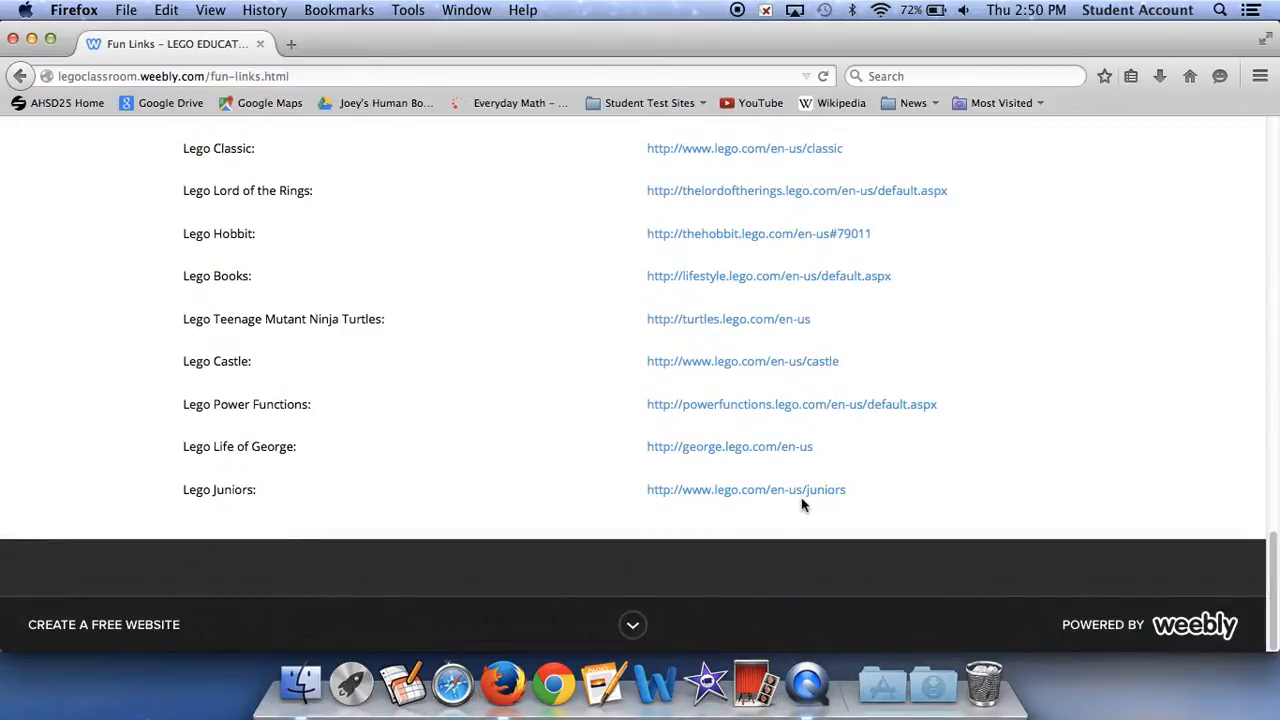
- Open Bibliography, scroll through the Timeline and In The Classroom sources, and return to the top
{"action": "left_click", "coordinate": [841, 149]}
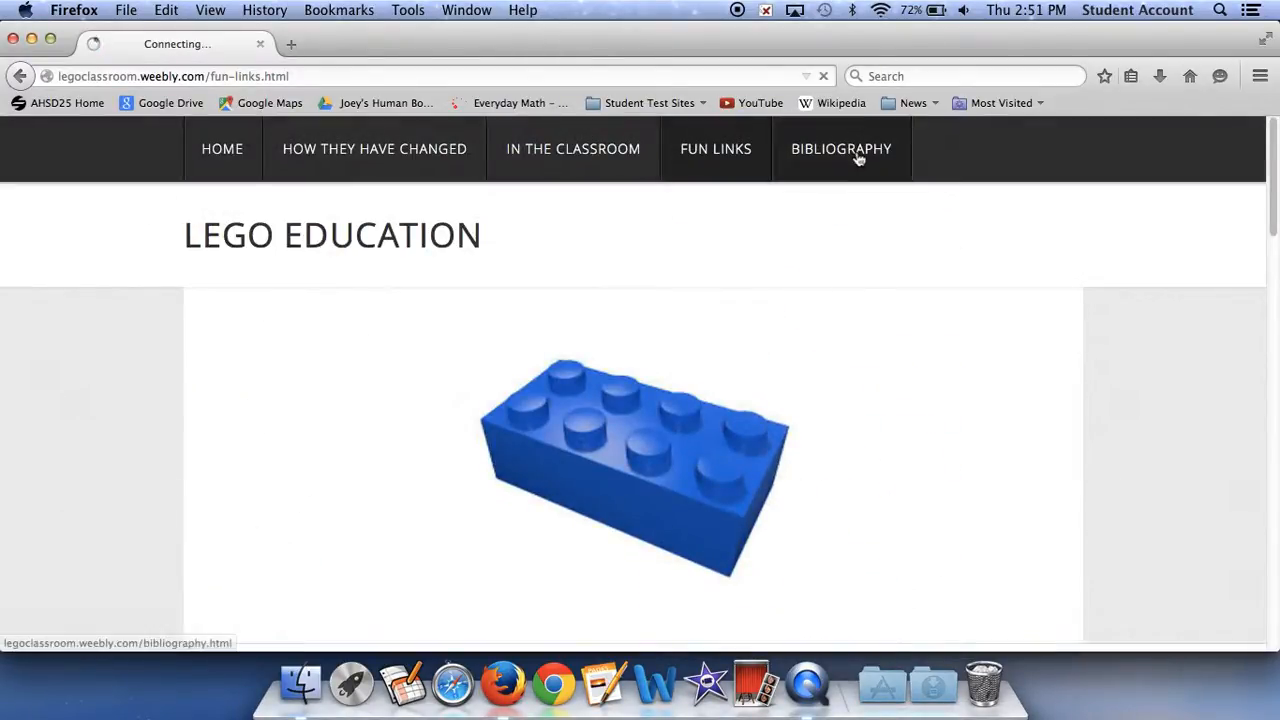
{"action": "left_click", "coordinate": [841, 148]}
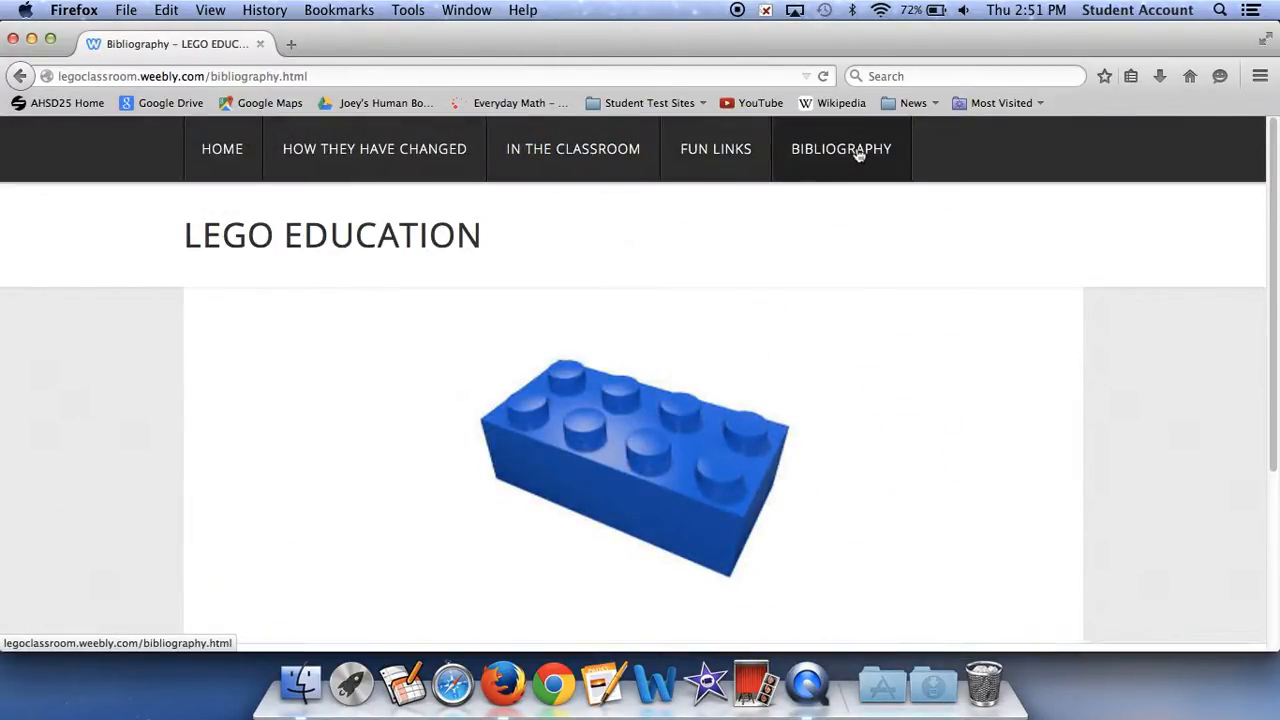
{"action": "scroll", "scroll_direction": "down", "scroll_amount": 3}
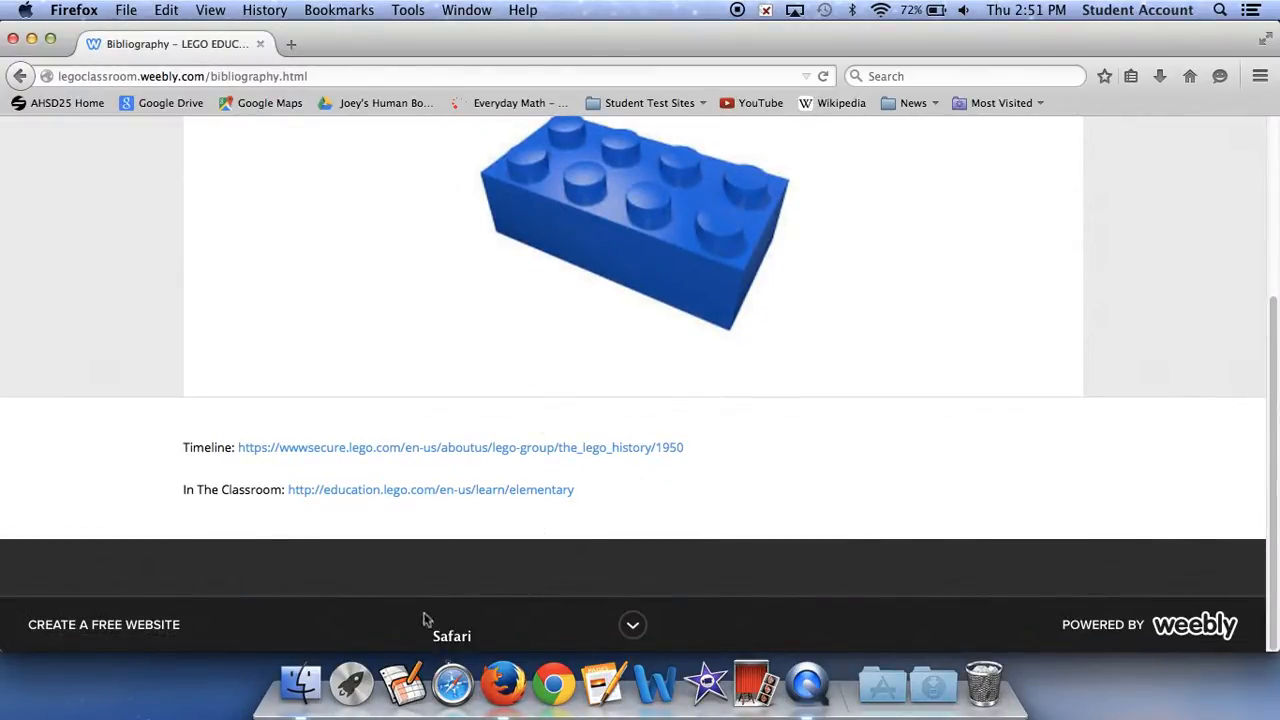
{"action": "scroll", "scroll_direction": "up", "scroll_amount": 3}
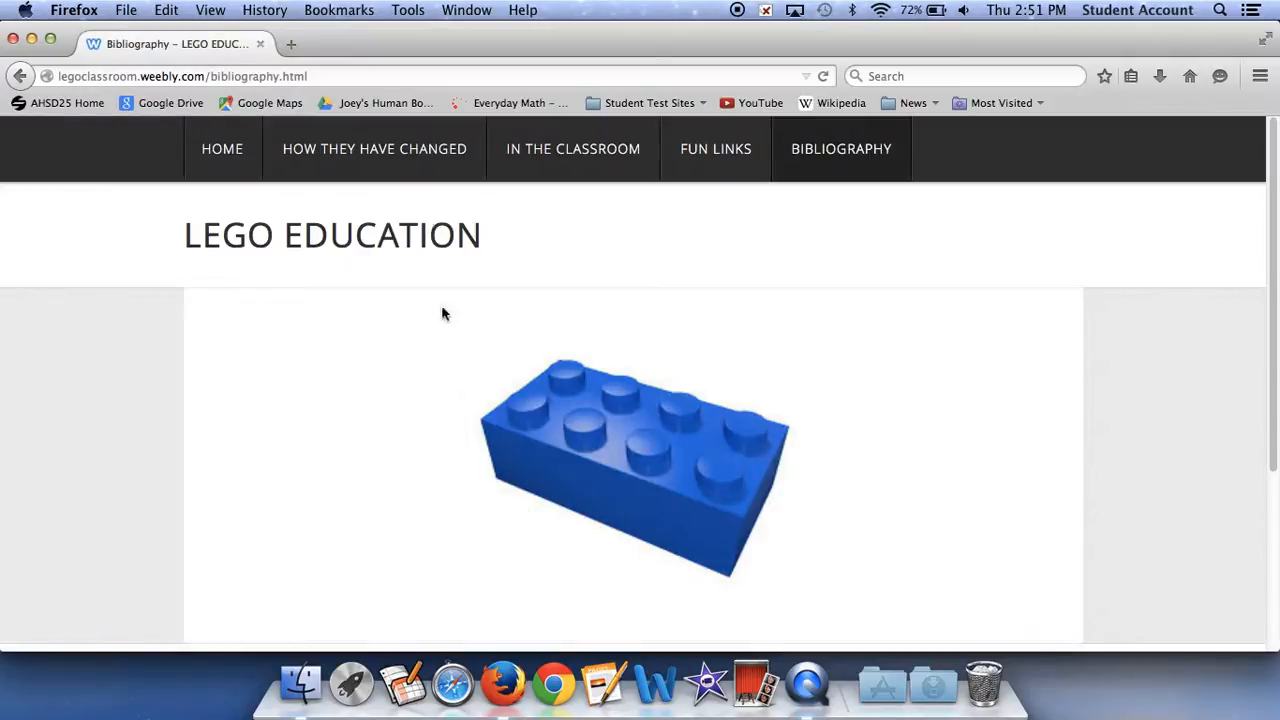
{"action": "mouse_move", "coordinate": [483, 430]}
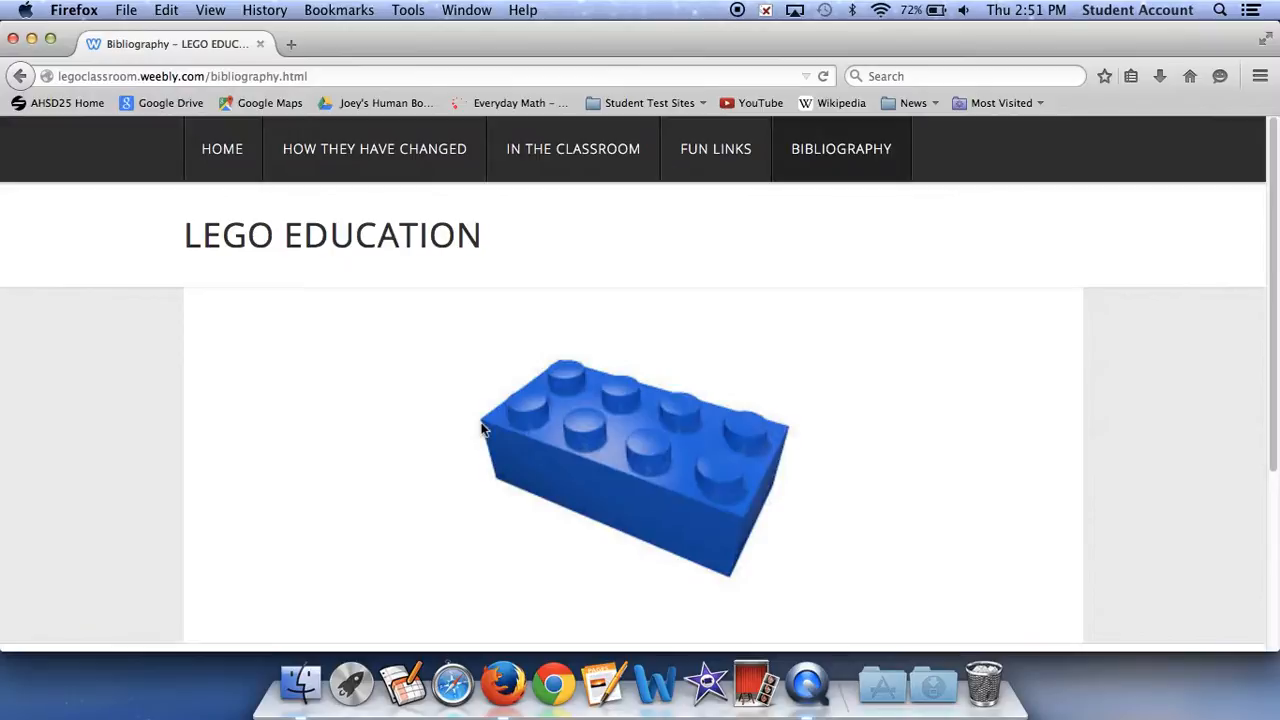
{"action": "mouse_move", "coordinate": [461, 60]}
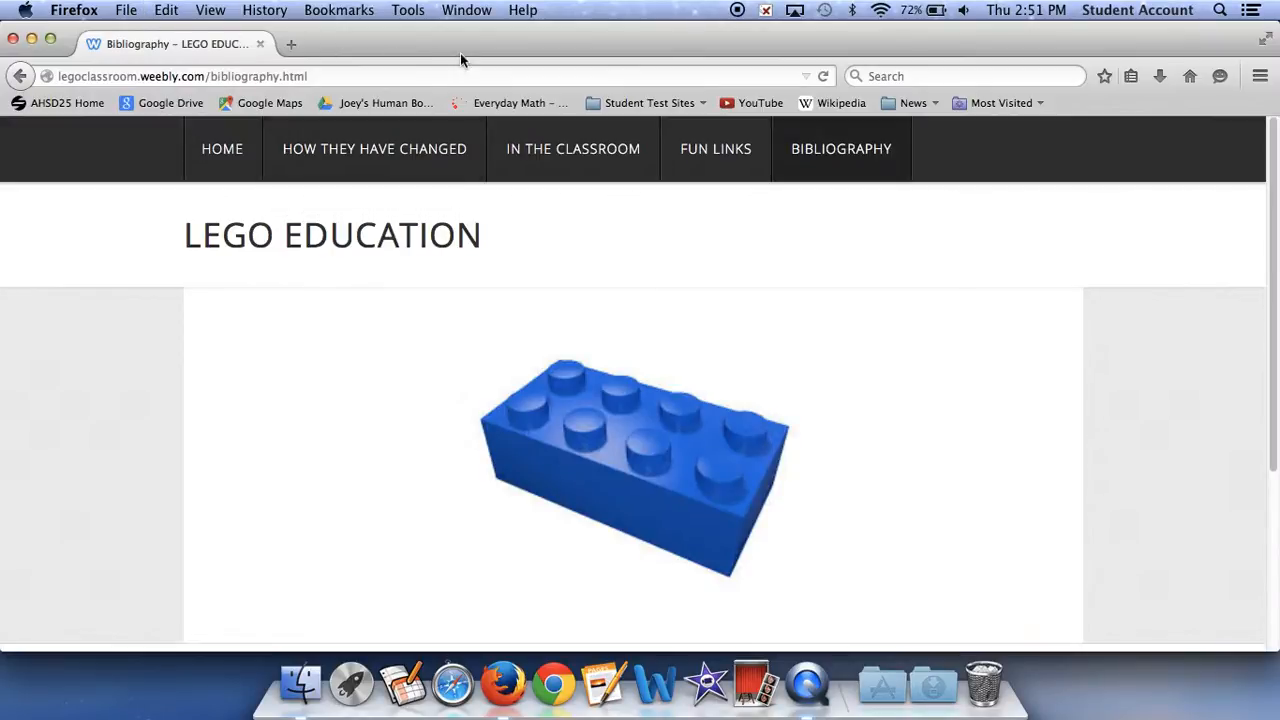